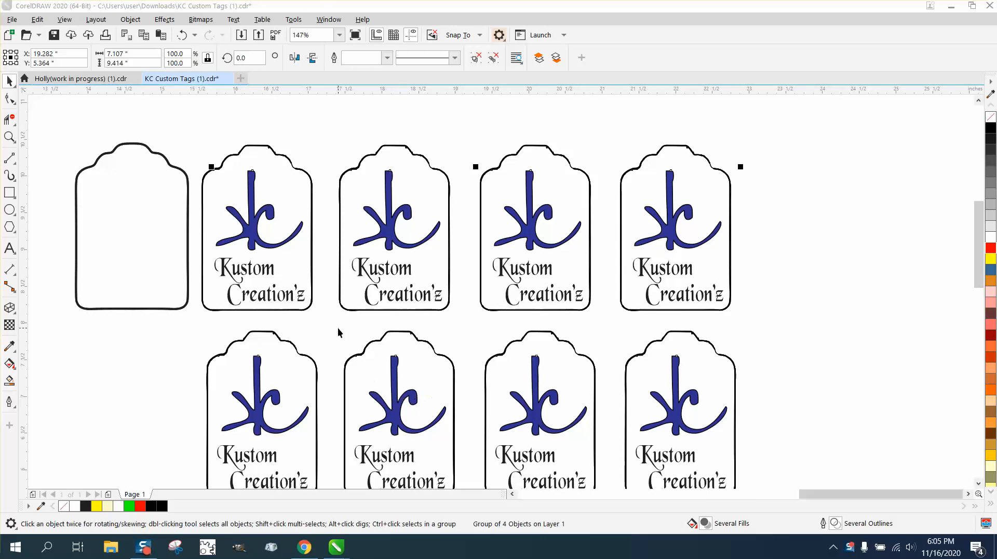
pyautogui.moveTo(68, 153)
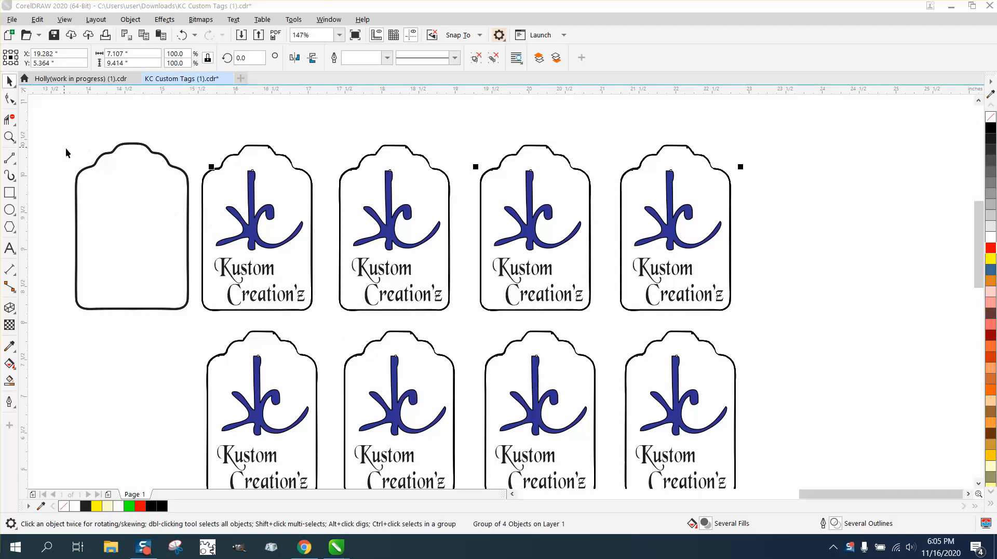
pyautogui.moveTo(271, 169)
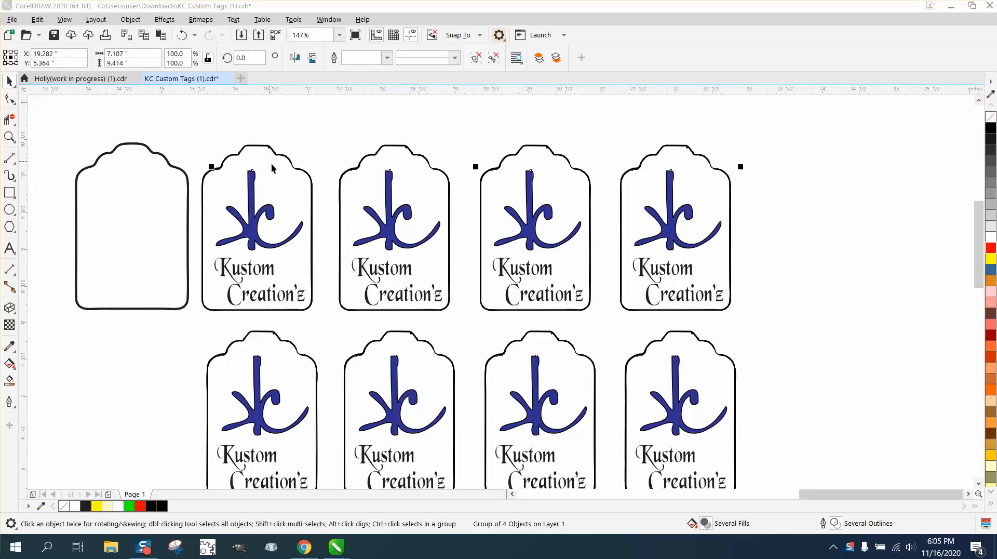
pyautogui.moveTo(282, 211)
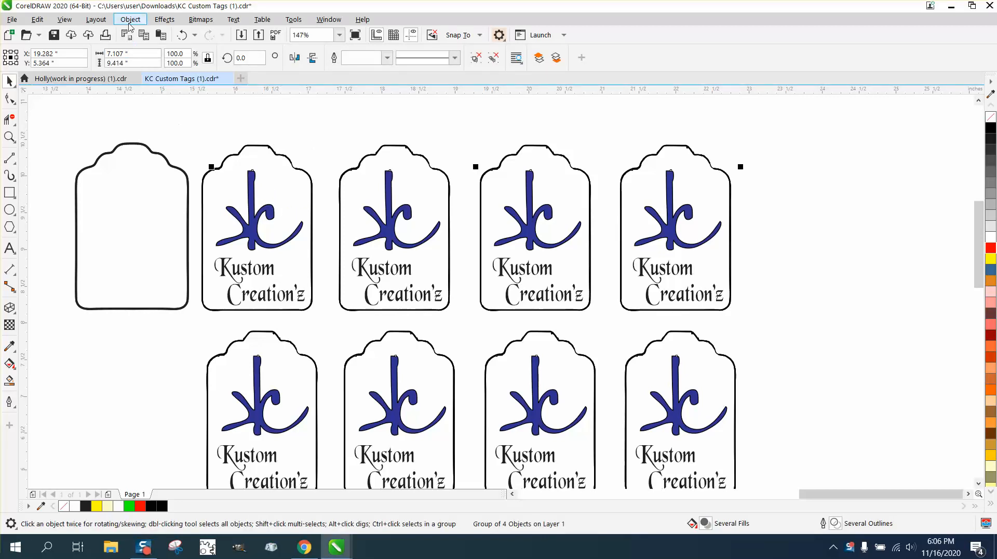
# Colour the blank tag's outline red and align it over the first Kustom Creation'z logo tag.
pyautogui.click(130, 19)
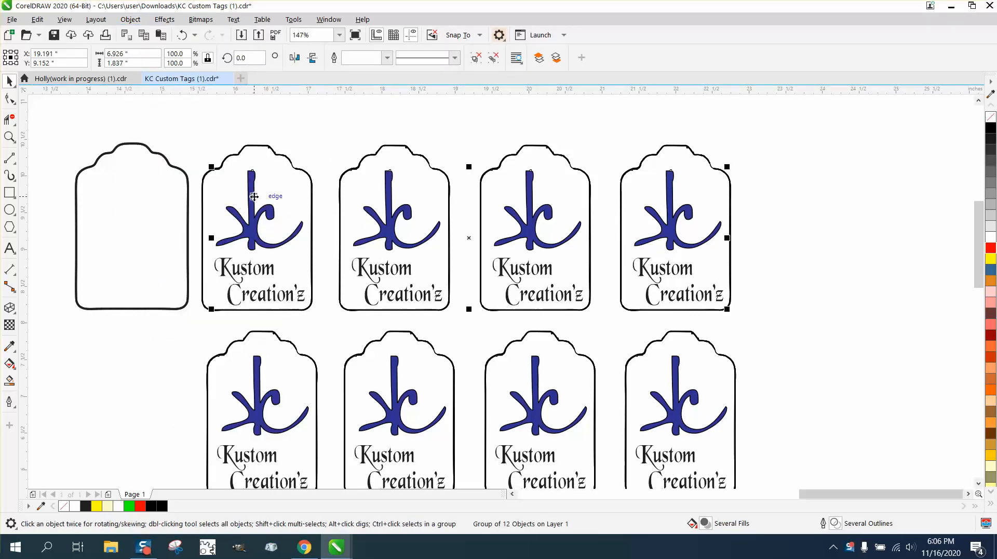
pyautogui.moveTo(246, 134)
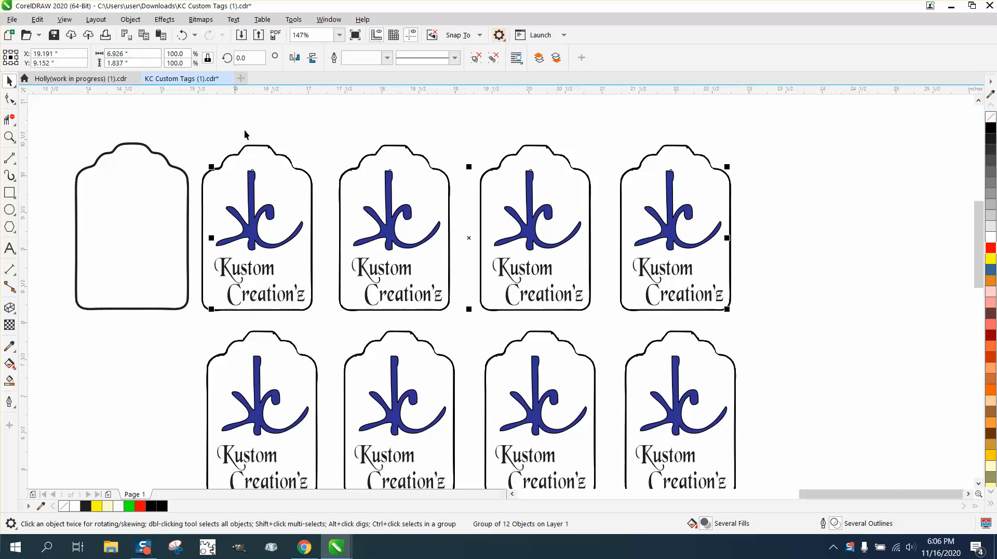
pyautogui.moveTo(465, 399)
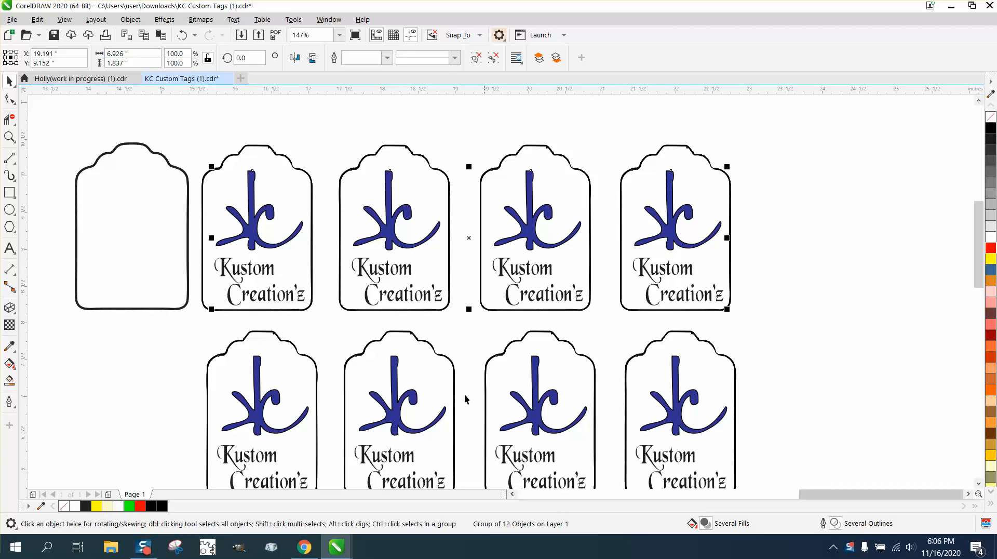
pyautogui.click(130, 19)
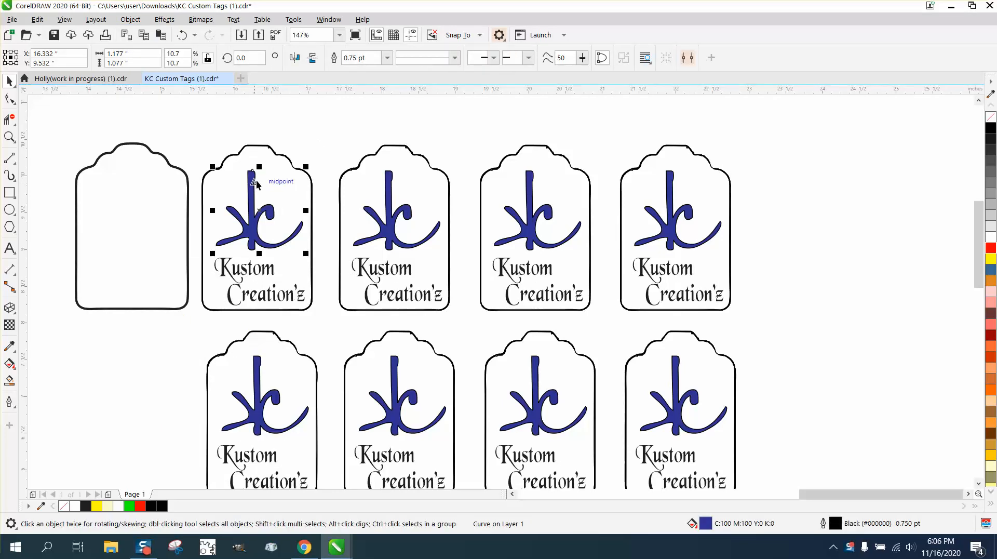
pyautogui.moveTo(257, 205)
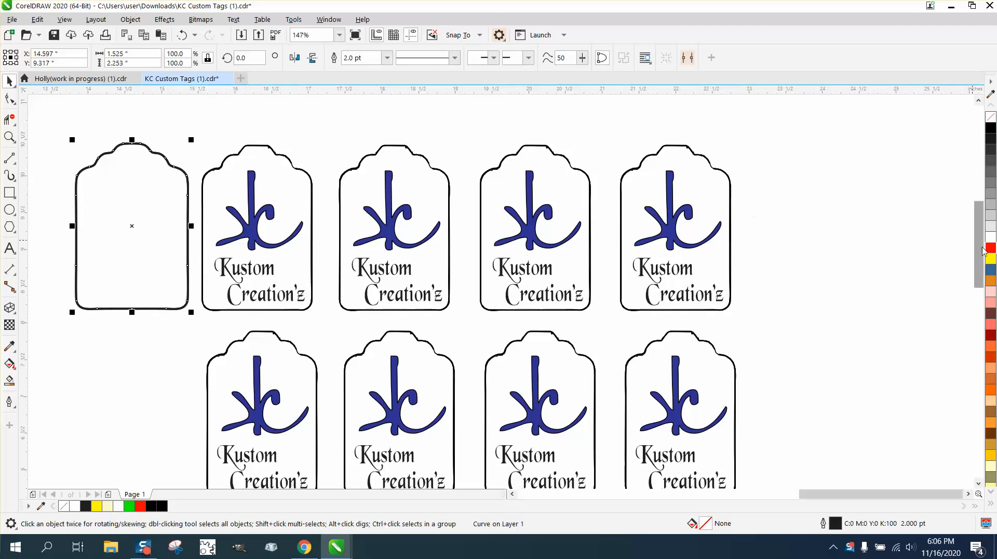
pyautogui.click(989, 246)
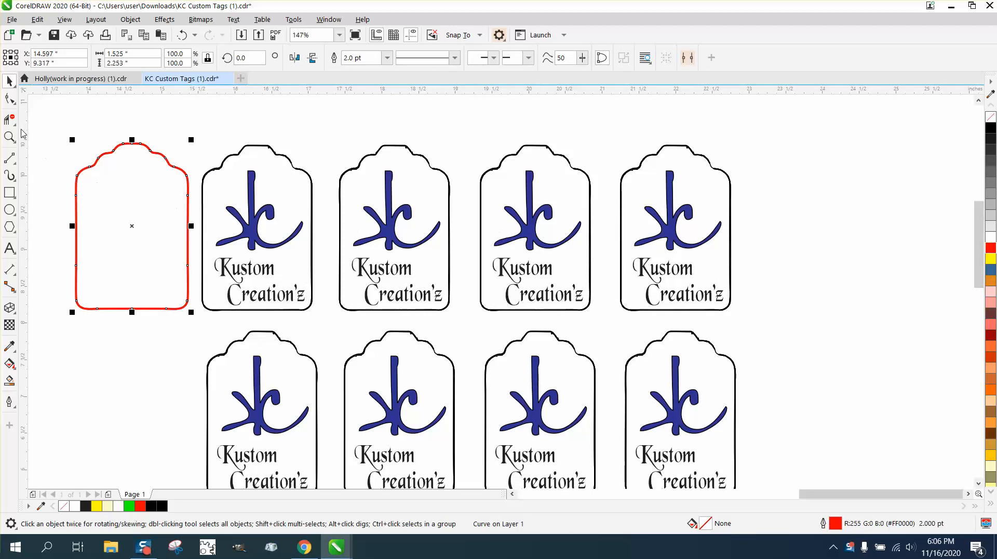
pyautogui.moveTo(82, 293)
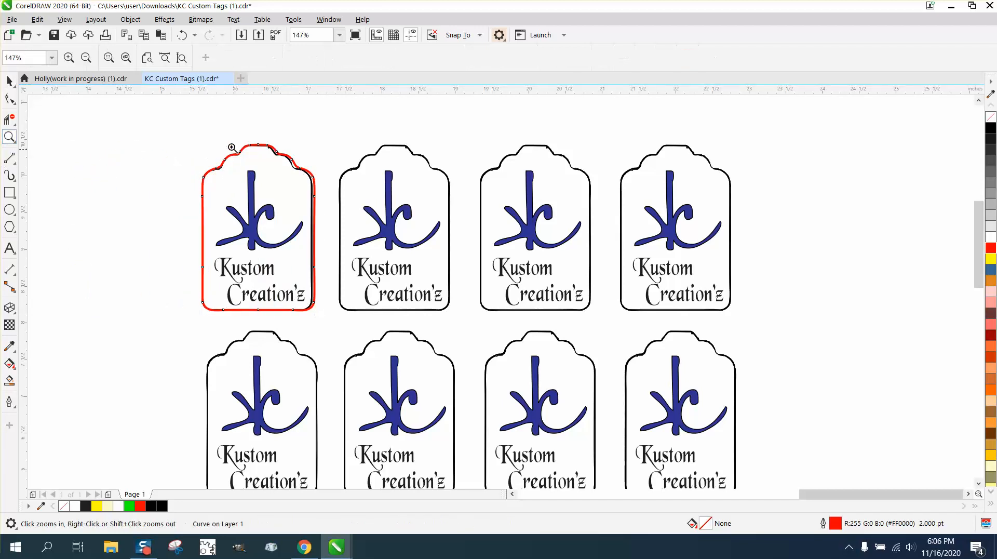
pyautogui.click(232, 148)
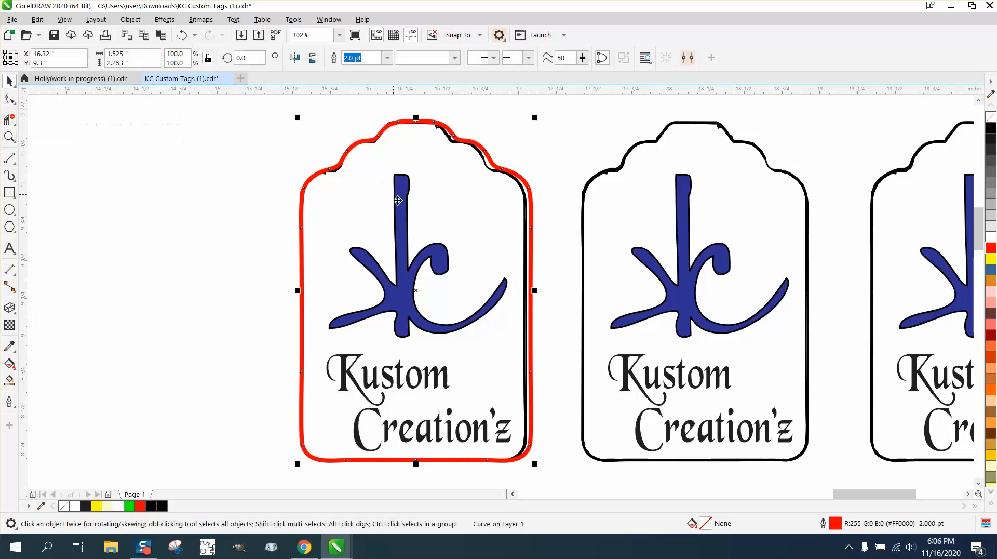
pyautogui.moveTo(533, 291); pyautogui.dragTo(526, 291)
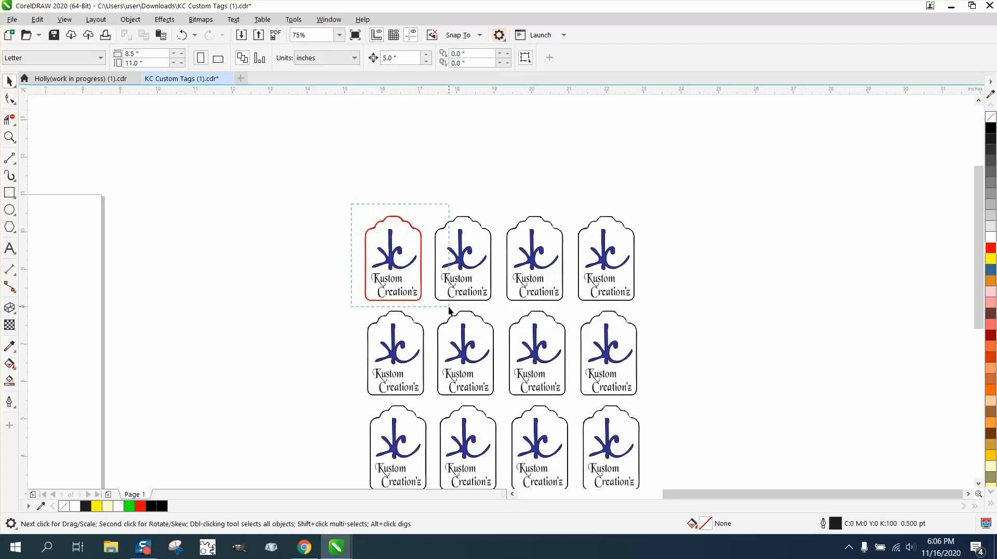
# Set the nudge distance to 2 inches and move the red logo tag left of the grid.
pyautogui.click(393, 257)
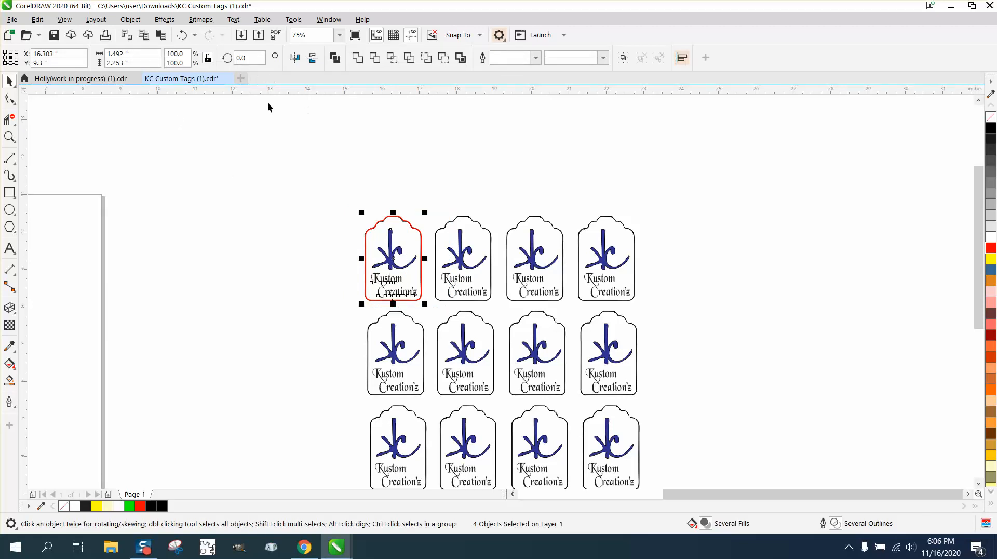
pyautogui.click(127, 53)
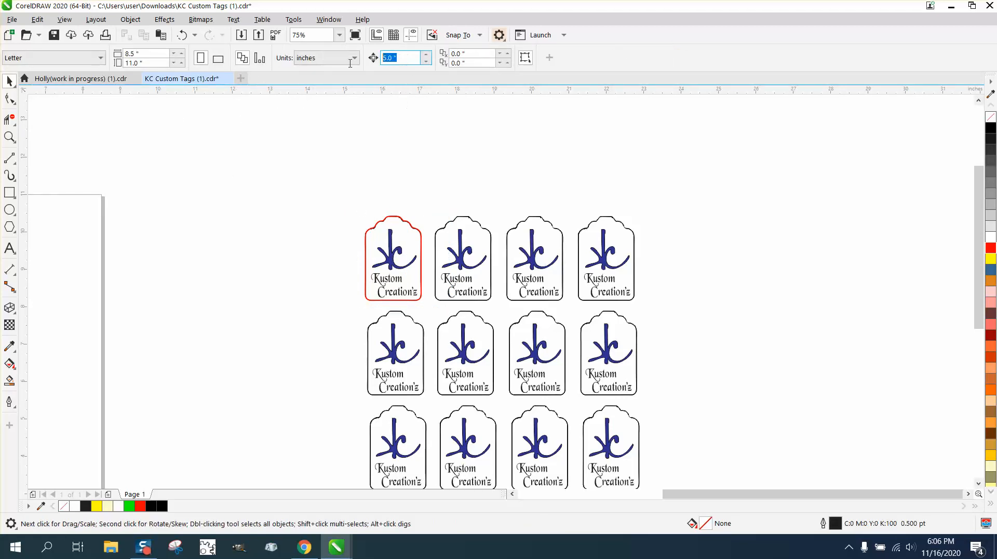
pyautogui.write('2')
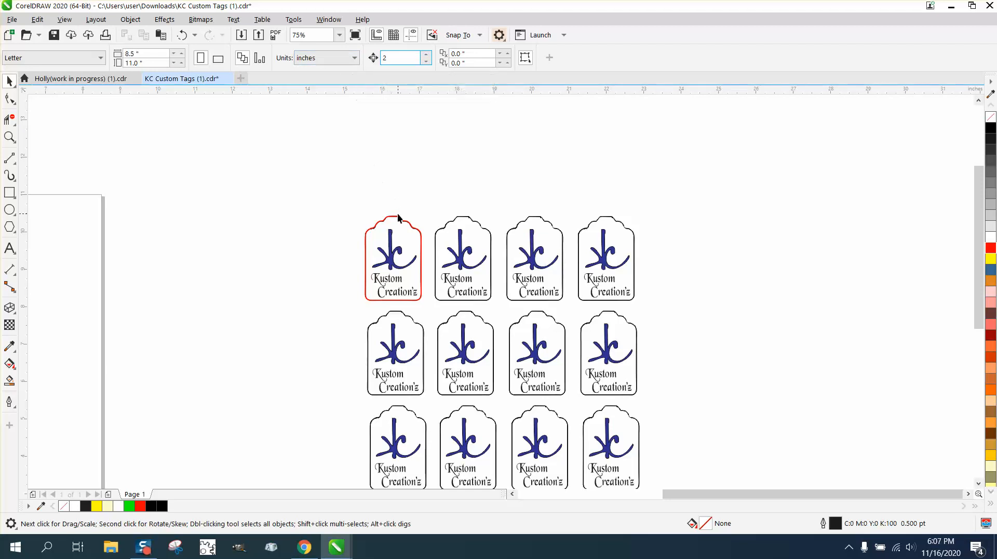
pyautogui.moveTo(393, 258); pyautogui.dragTo(318, 257)
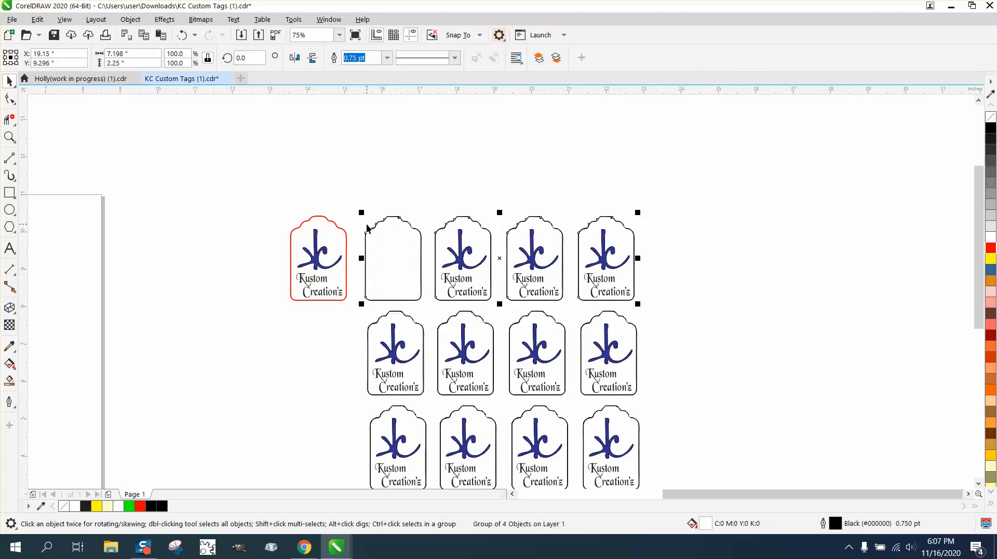
# Move the red logo tag to the page's top-left corner and drop a copy just above the page.
pyautogui.scroll(-3)
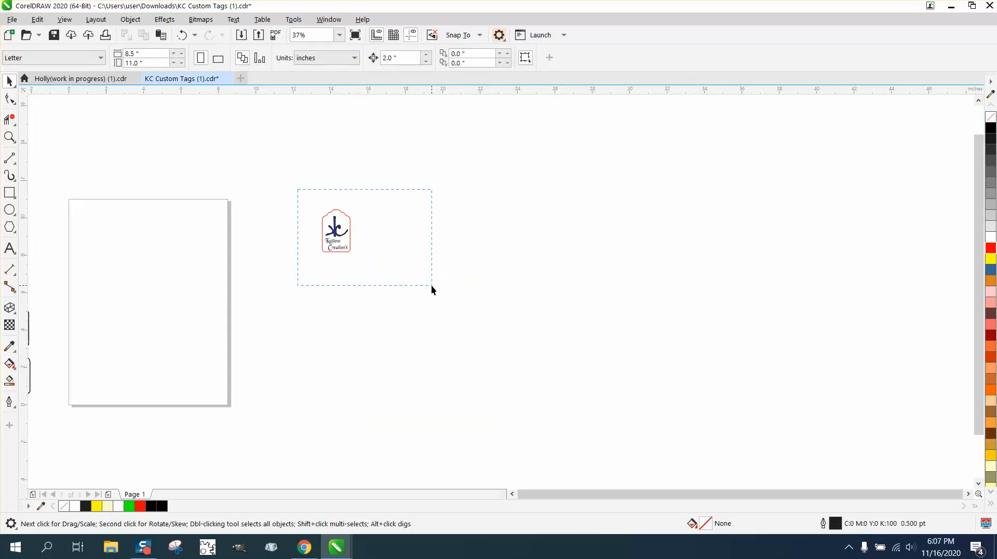
pyautogui.click(335, 230)
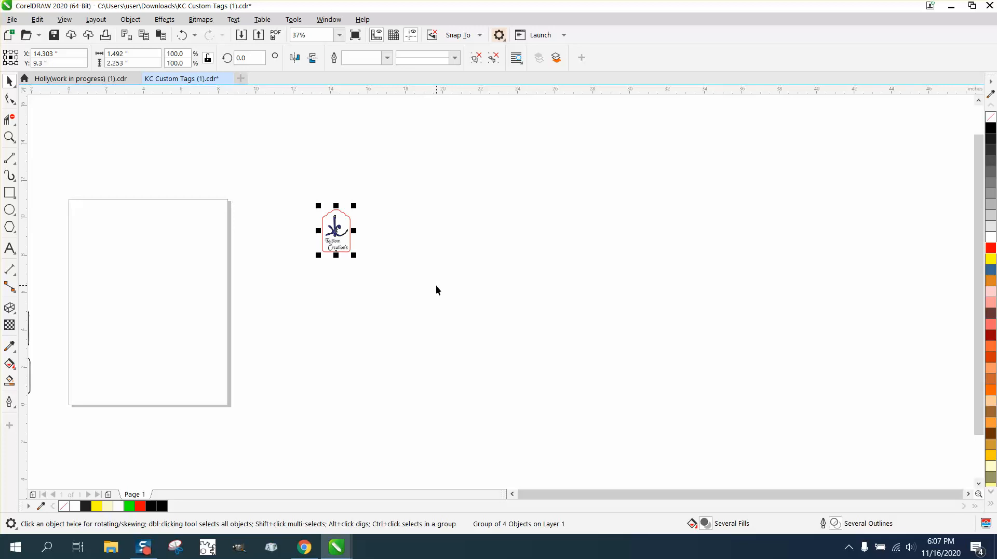
pyautogui.moveTo(336, 230); pyautogui.dragTo(75, 230)
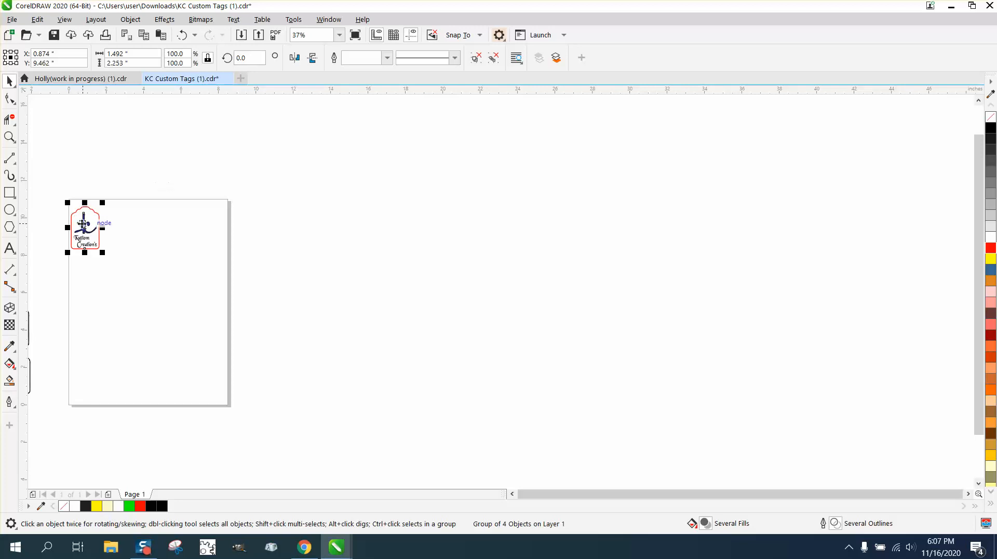
pyautogui.moveTo(84, 227); pyautogui.dragTo(88, 166)
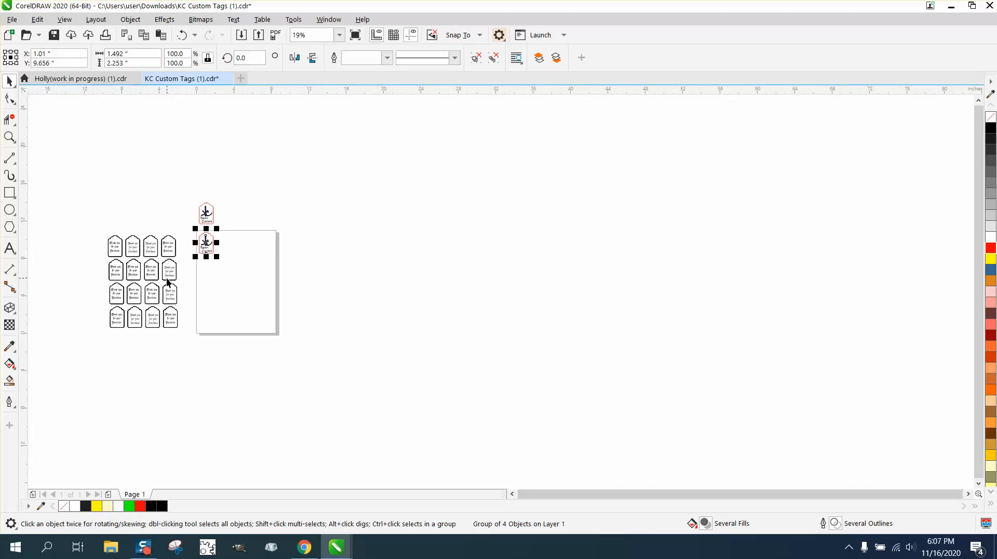
pyautogui.click(9, 138)
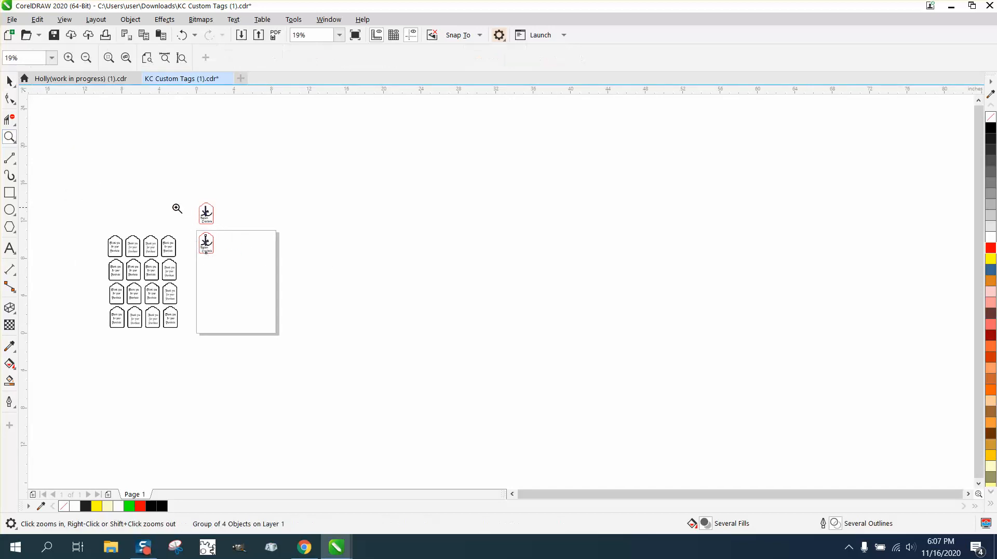
# Zoom in and select the logo tag sitting in the page's top-left corner.
pyautogui.click(177, 207)
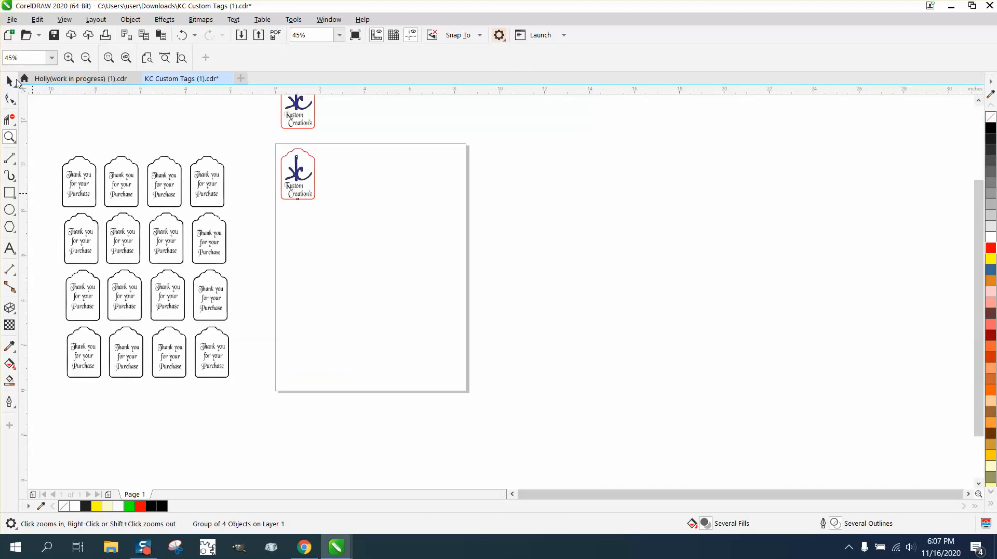
pyautogui.click(298, 173)
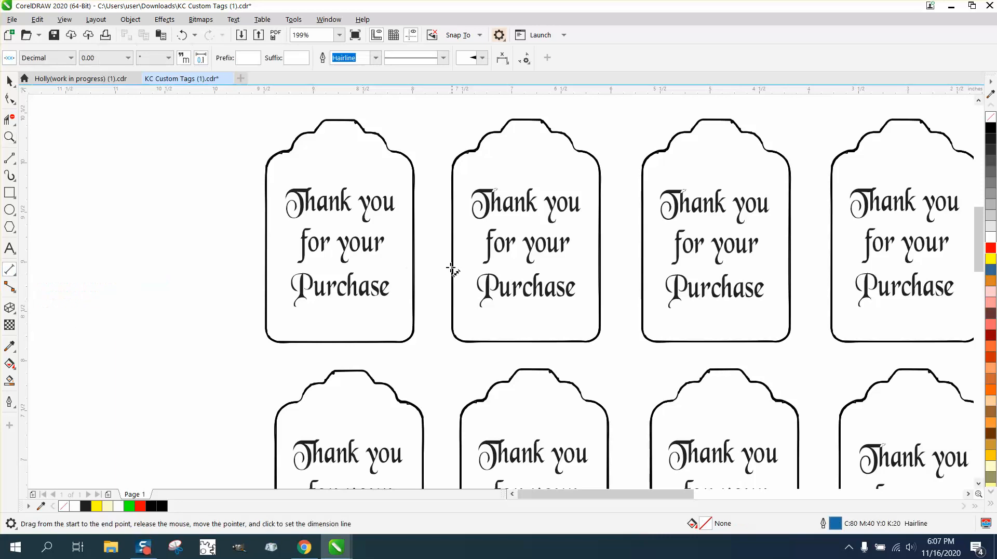
pyautogui.moveTo(413, 267)
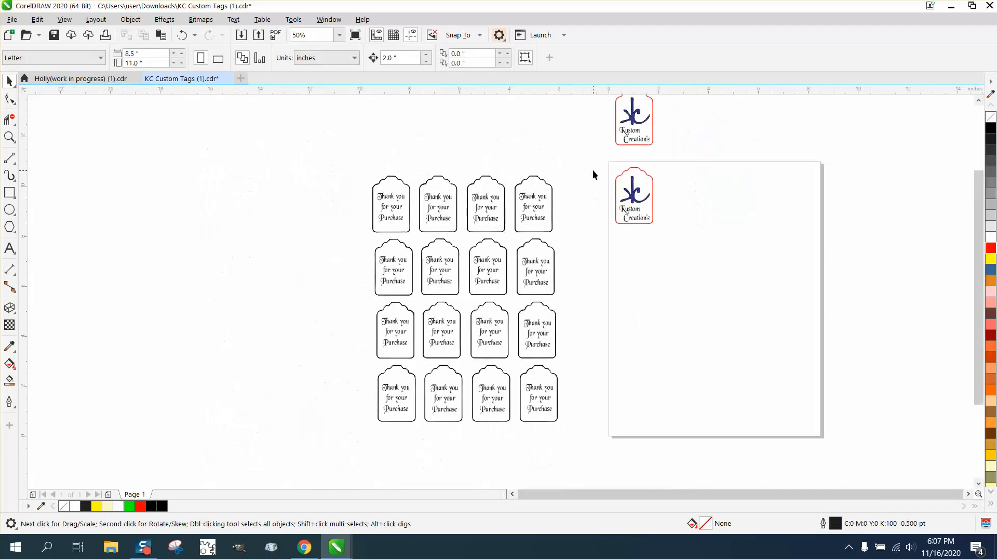
pyautogui.click(633, 195)
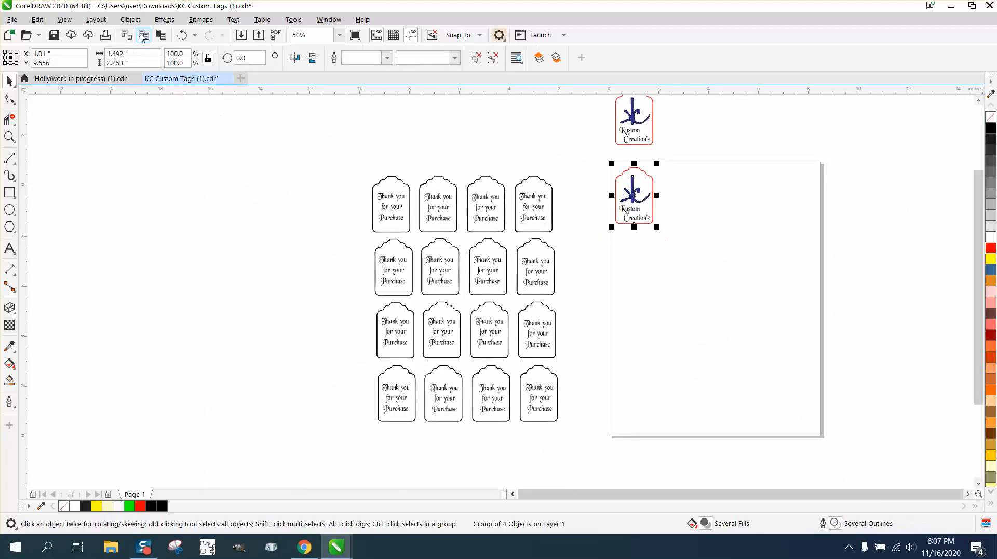
pyautogui.click(130, 19)
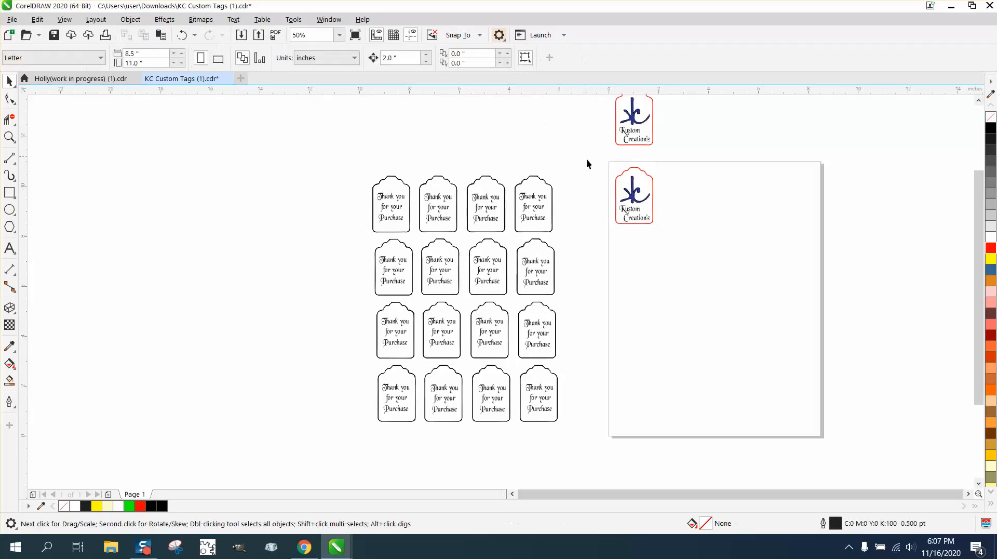
pyautogui.click(634, 195)
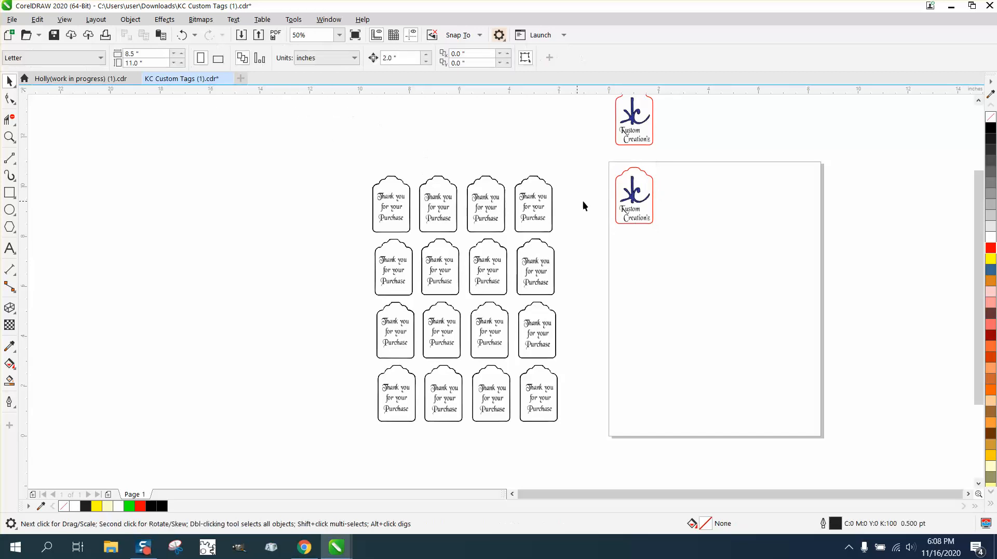
pyautogui.click(633, 196)
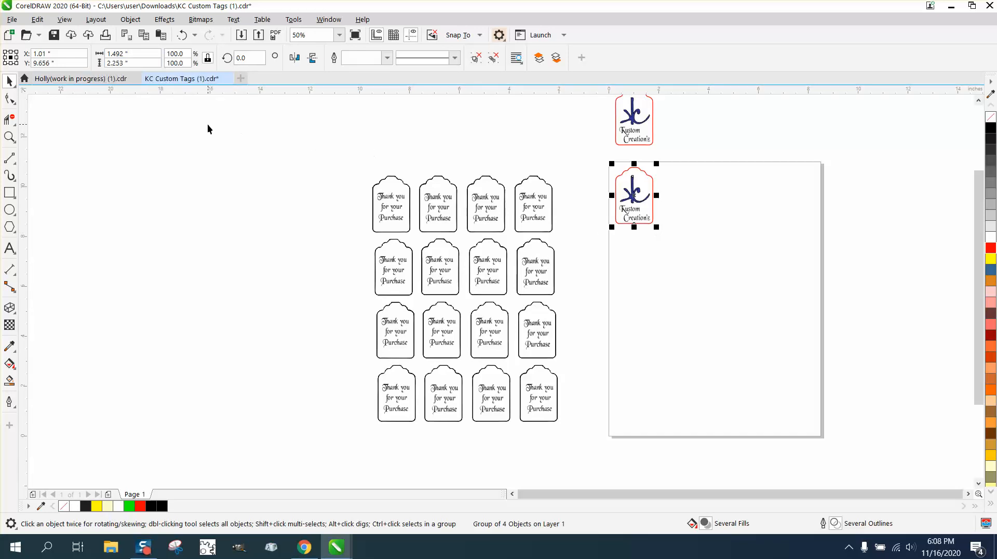
# Enter the repeat offset in the Nudge Distance field as 1.49 plus the tag gap.
pyautogui.click(126, 53)
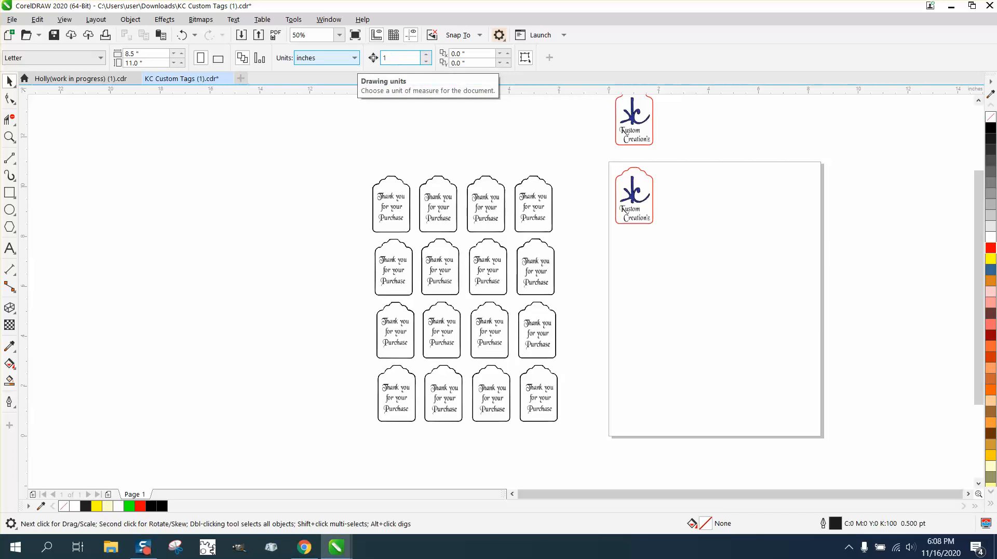
pyautogui.write('1.49')
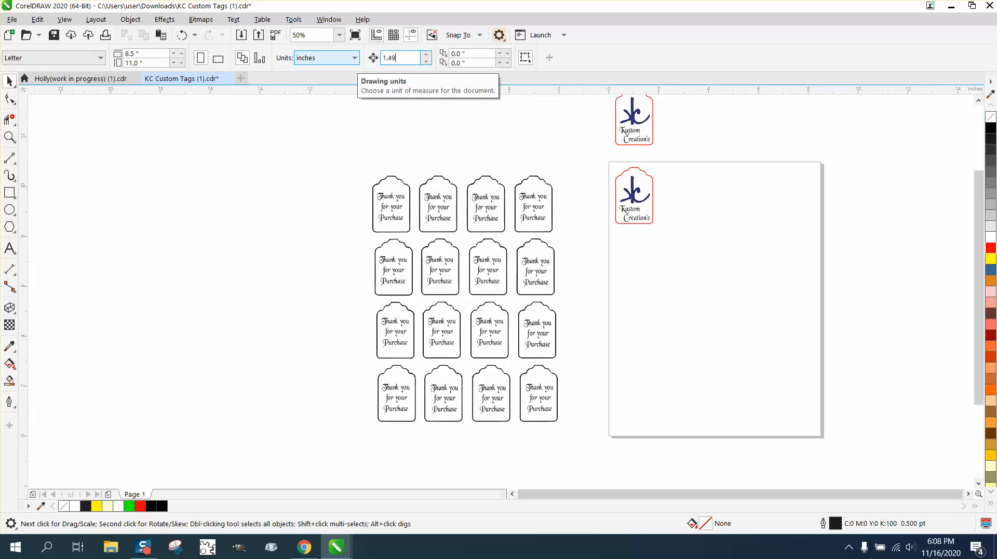
pyautogui.write('+')
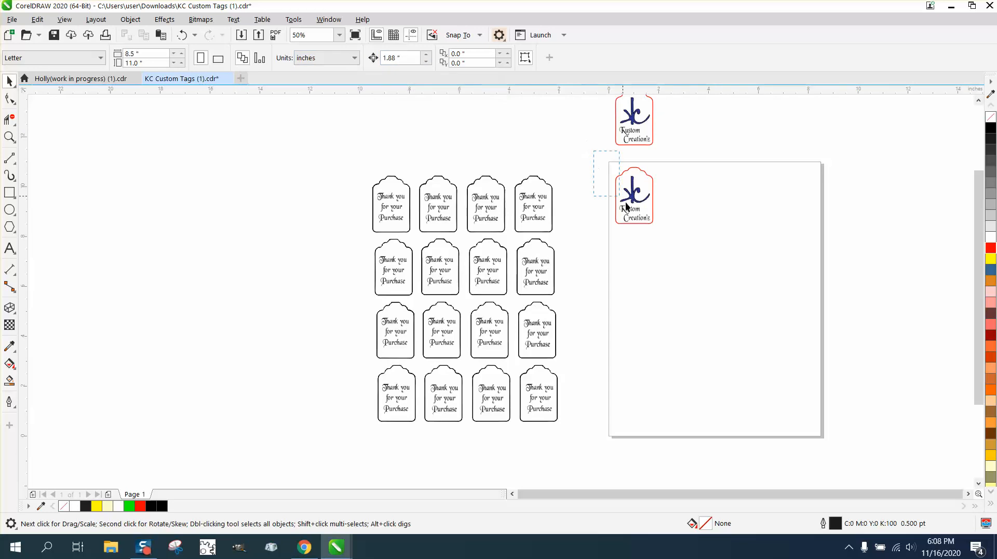
# Duplicate the tag into a row of four, then the row down into a four-by-four grid.
pyautogui.click(633, 195)
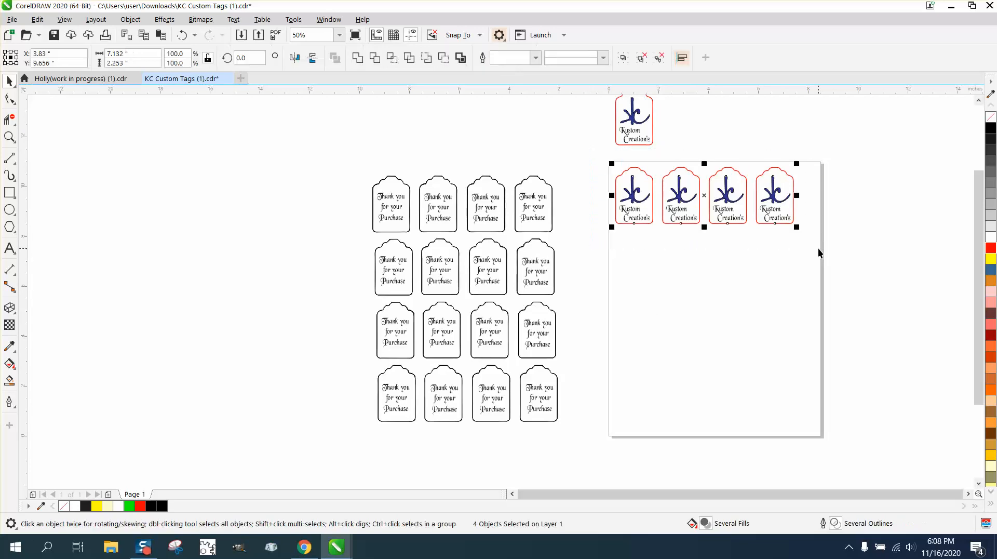
pyautogui.moveTo(426, 166)
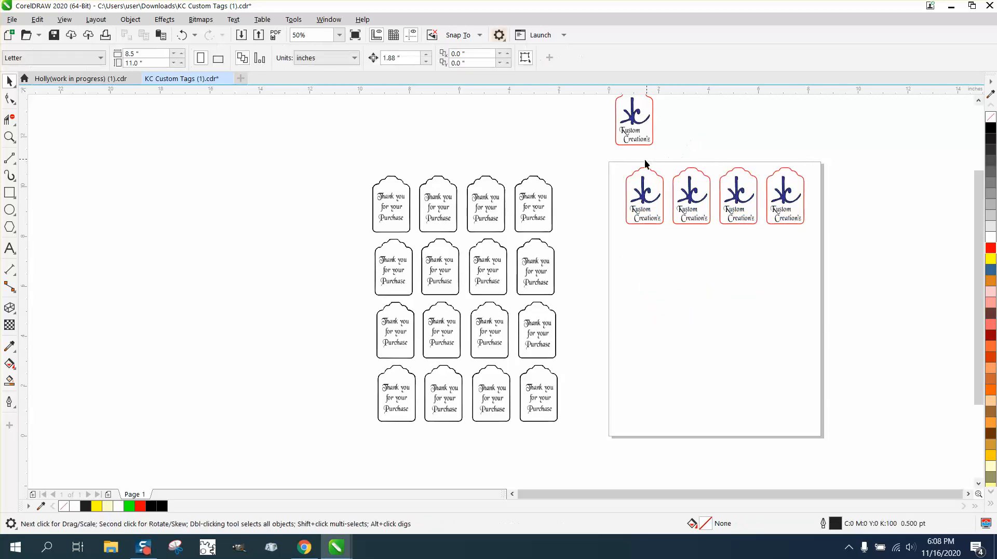
pyautogui.moveTo(605, 176)
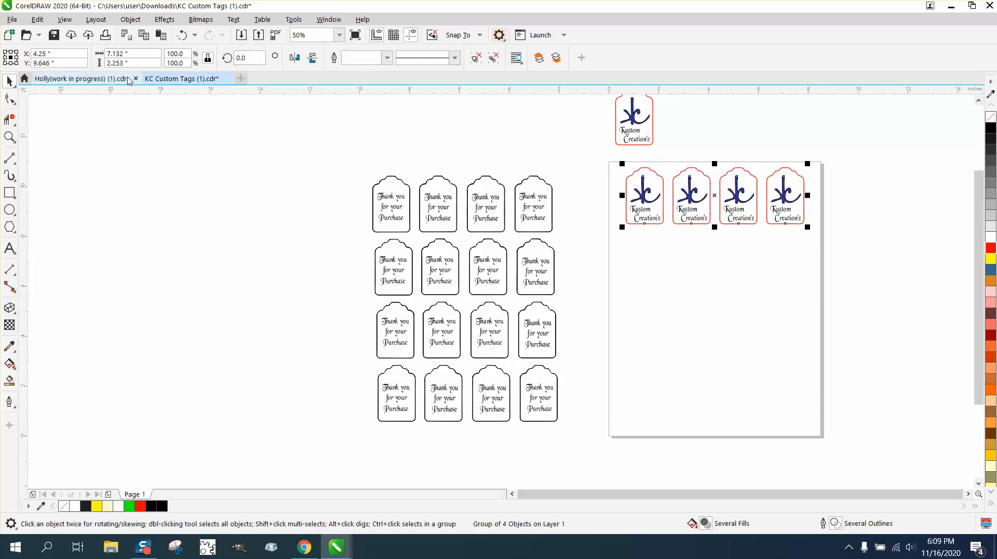
pyautogui.click(76, 78)
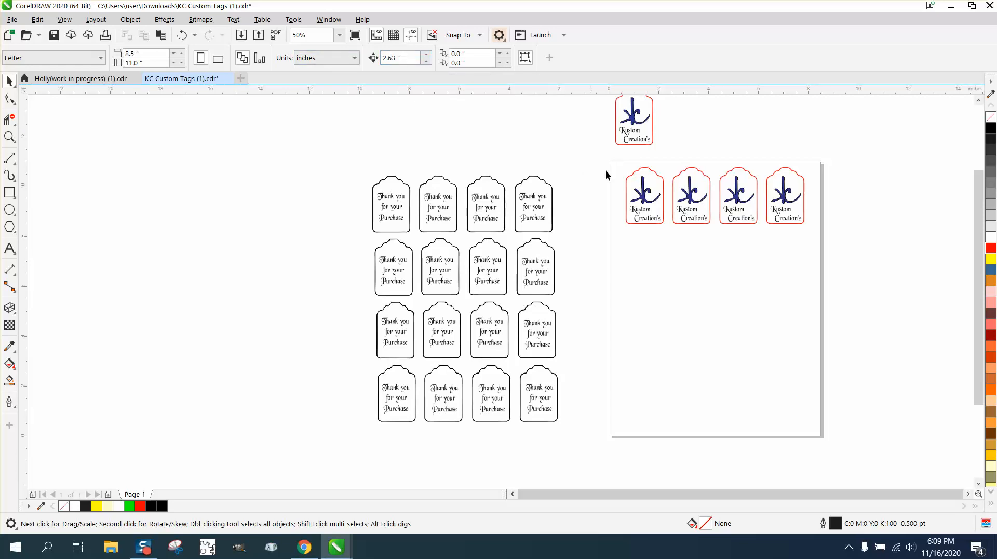
pyautogui.click(690, 196)
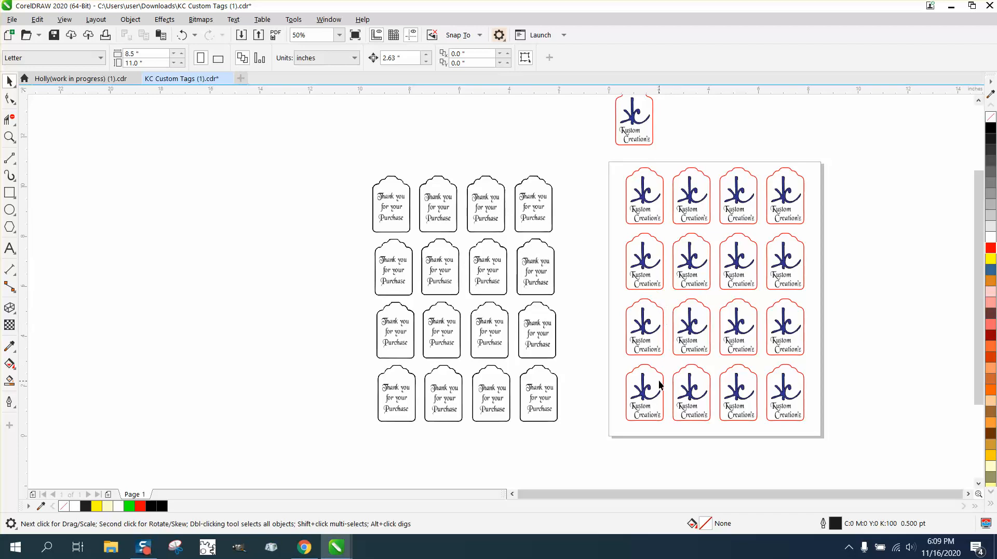
pyautogui.moveTo(664, 205)
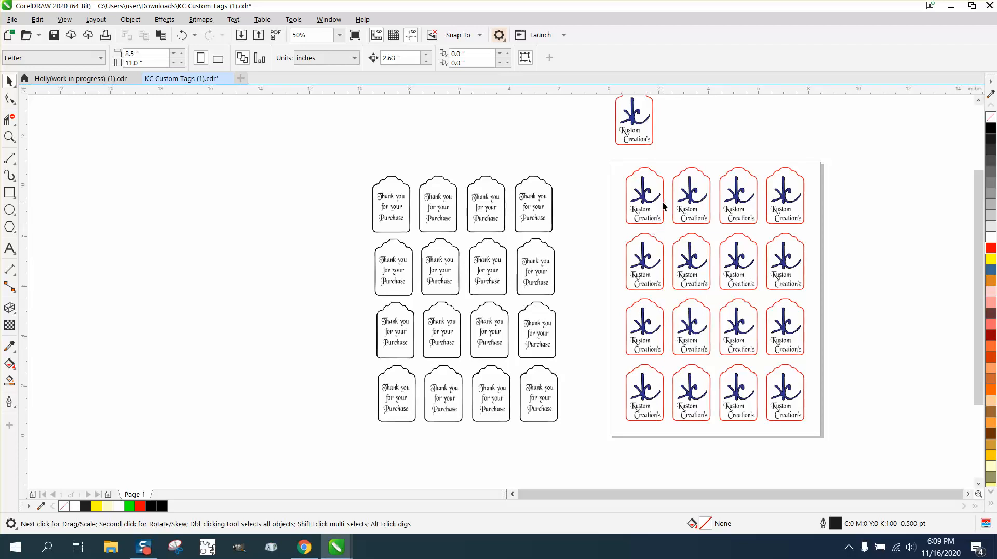
pyautogui.click(644, 196)
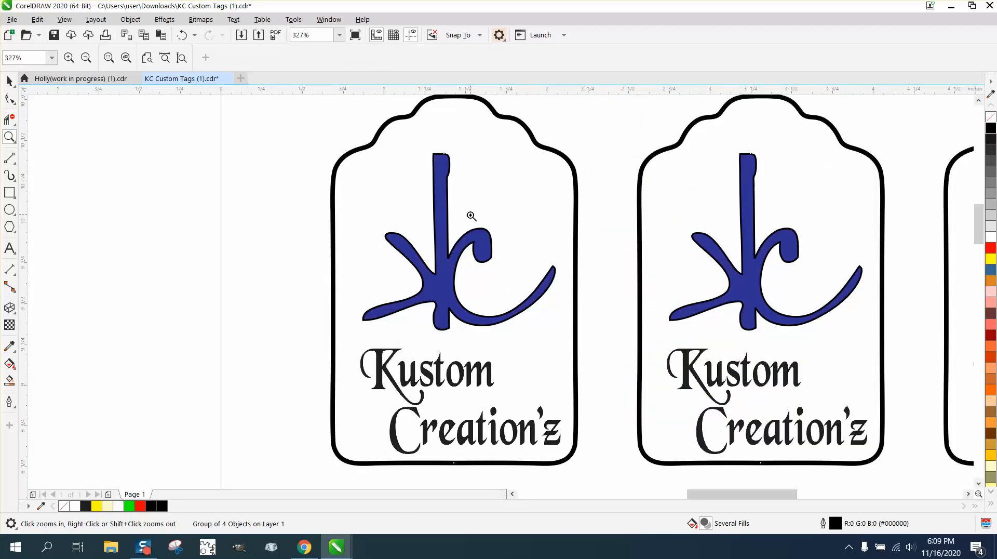
# Ungroup the spare logo tag and the black thank-you tag grid beside the page.
pyautogui.click(471, 216)
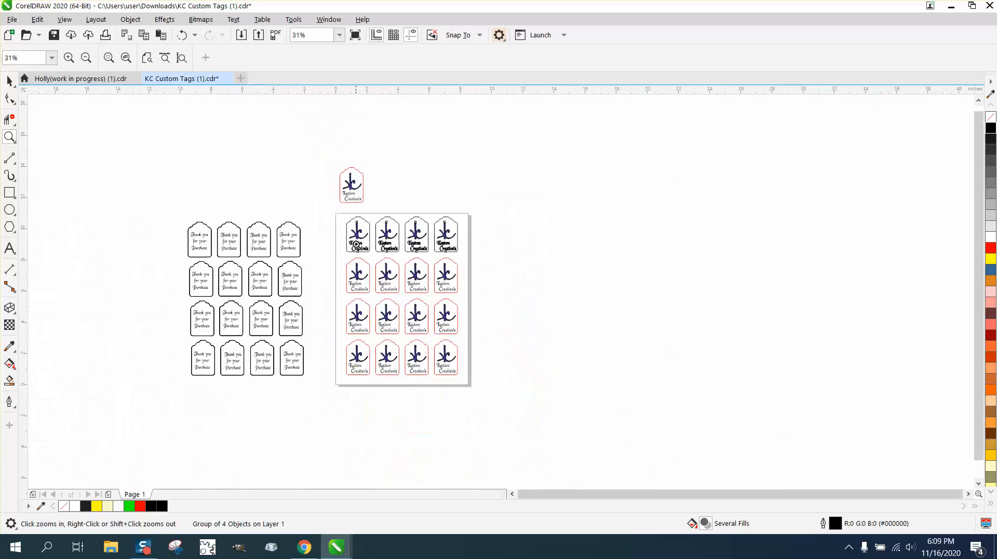
pyautogui.moveTo(235, 192)
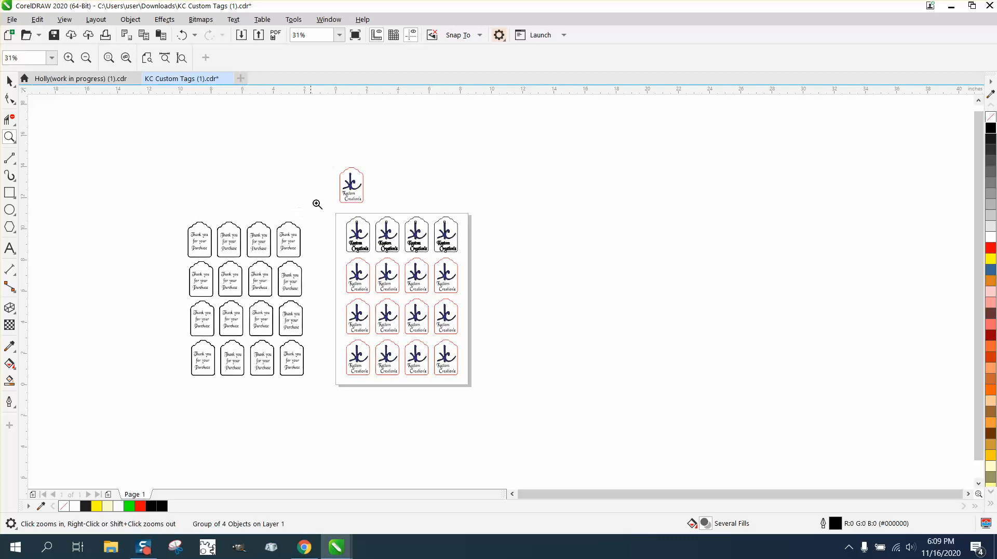
pyautogui.moveTo(213, 186)
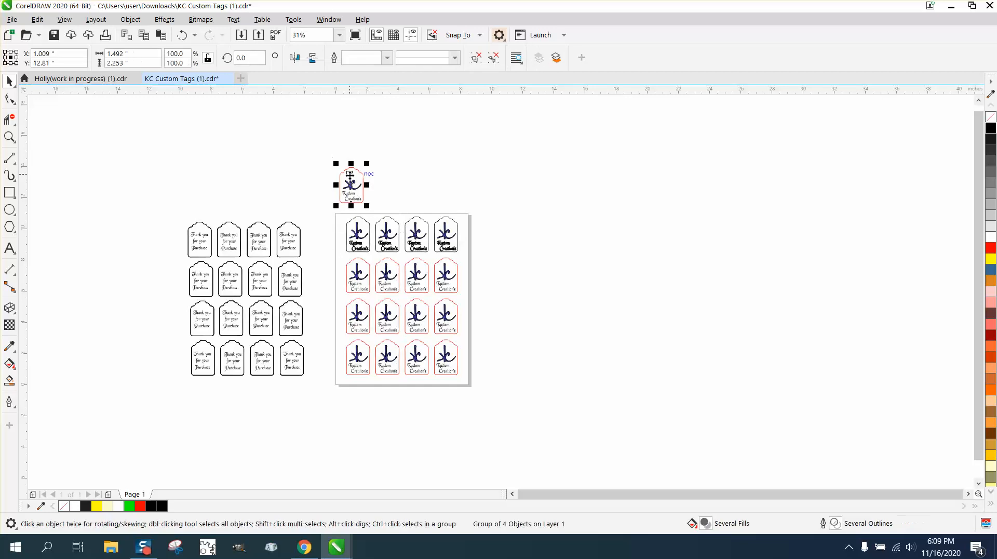
pyautogui.click(130, 19)
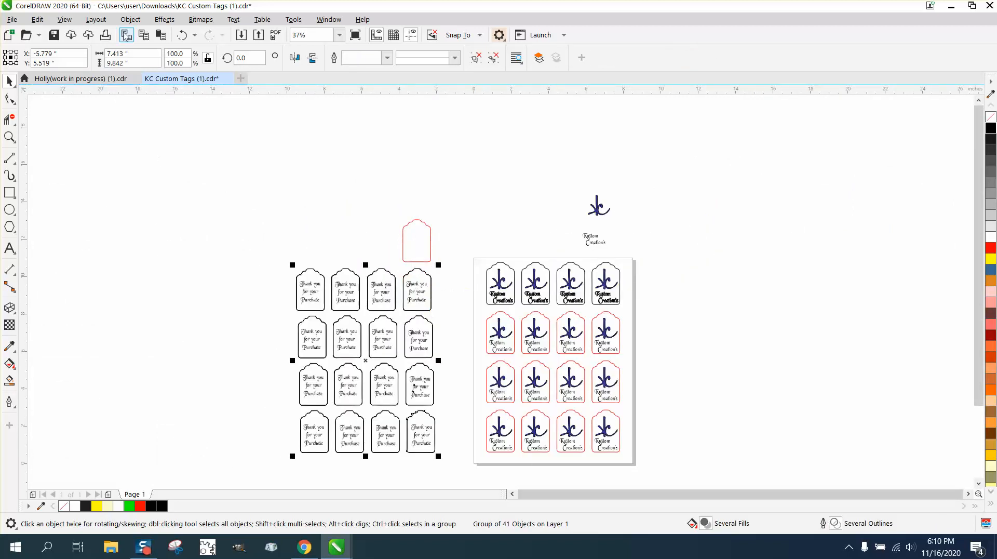
pyautogui.click(130, 18)
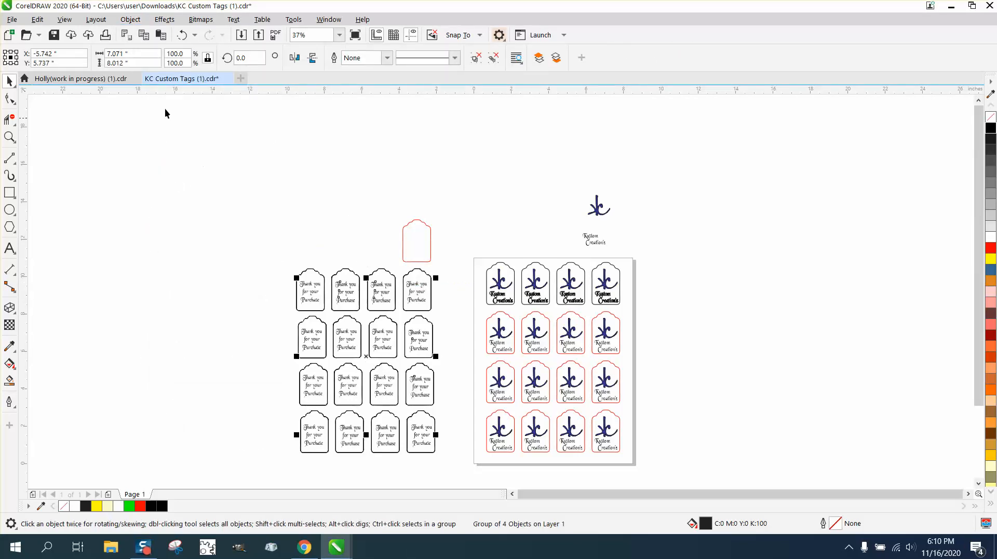
pyautogui.click(130, 19)
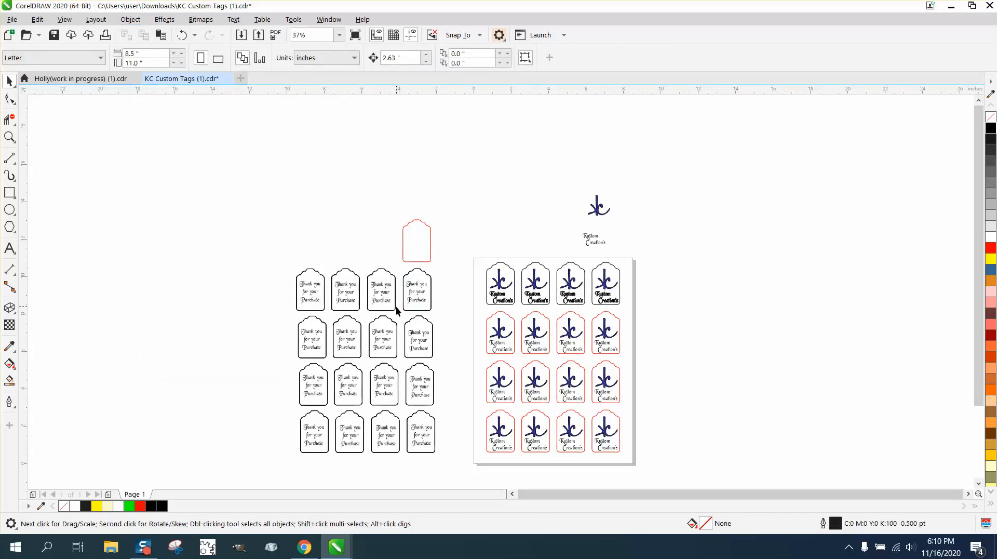
# Keep one red 'Thank you for your Purchase' tag back and delete the black thank-you tags.
pyautogui.click(417, 294)
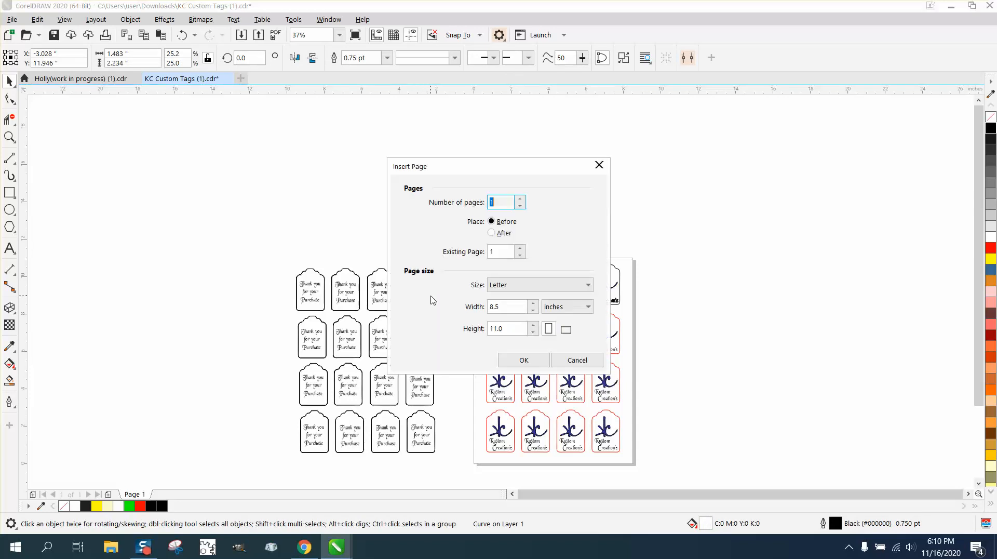
pyautogui.click(577, 360)
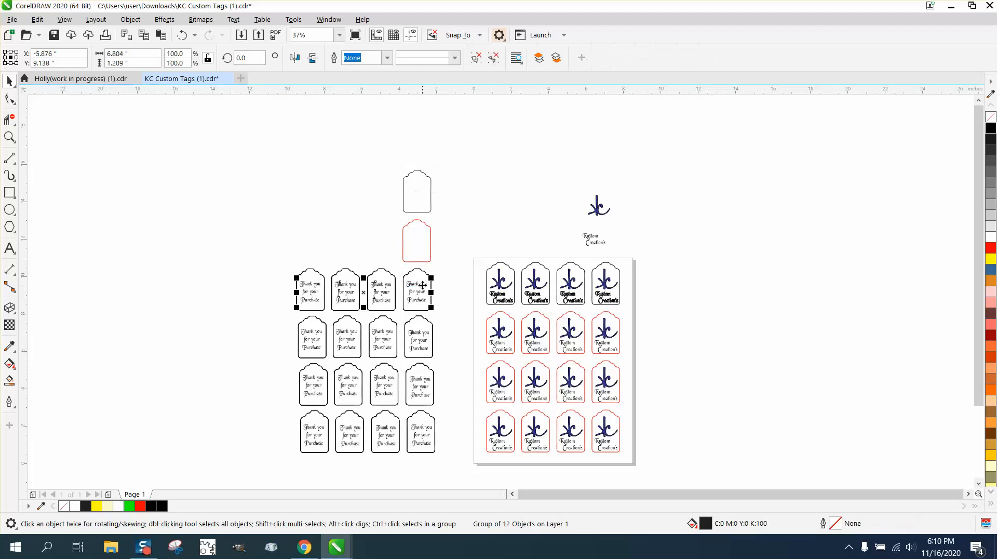
pyautogui.click(130, 19)
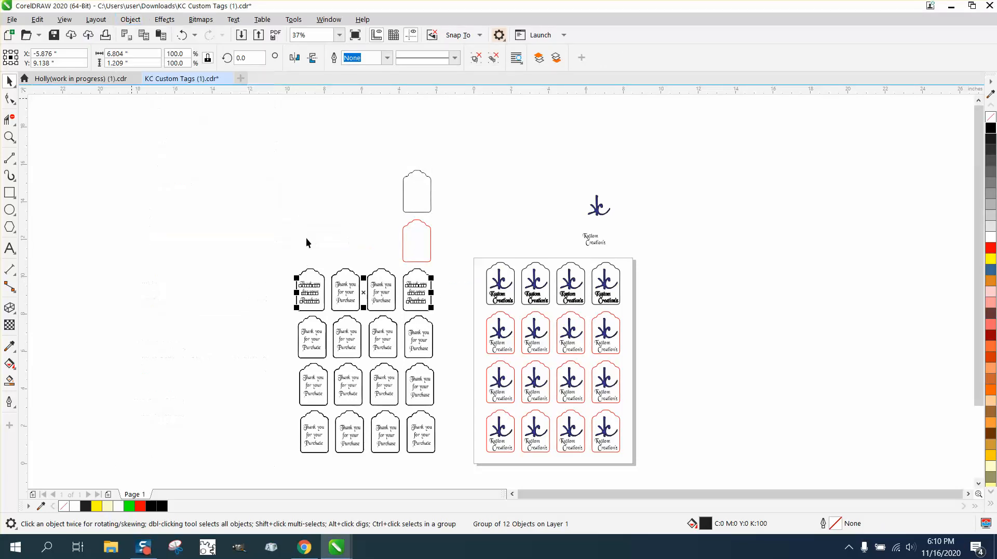
pyautogui.click(418, 291)
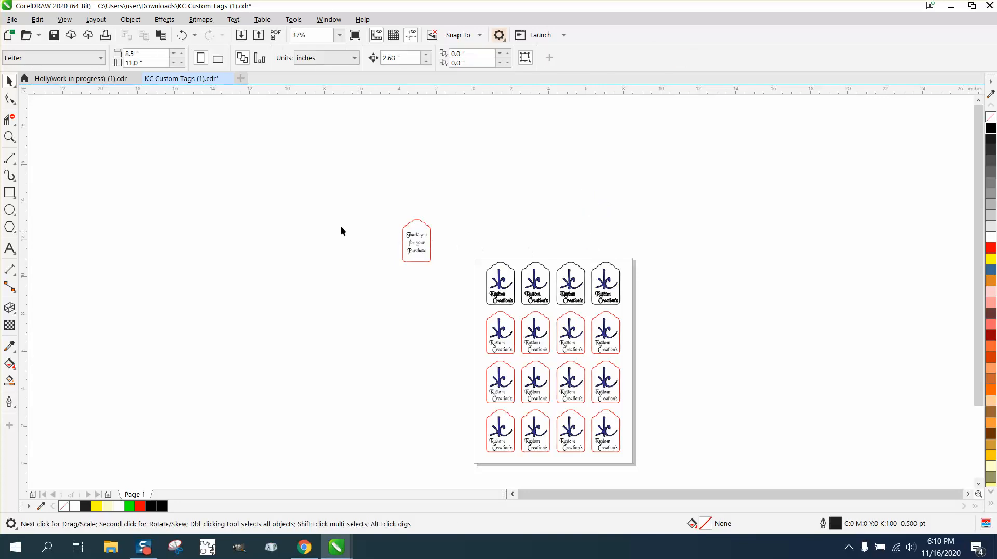
# Move the red Thank you tag back onto the first top-row logo tag and line it up.
pyautogui.click(9, 137)
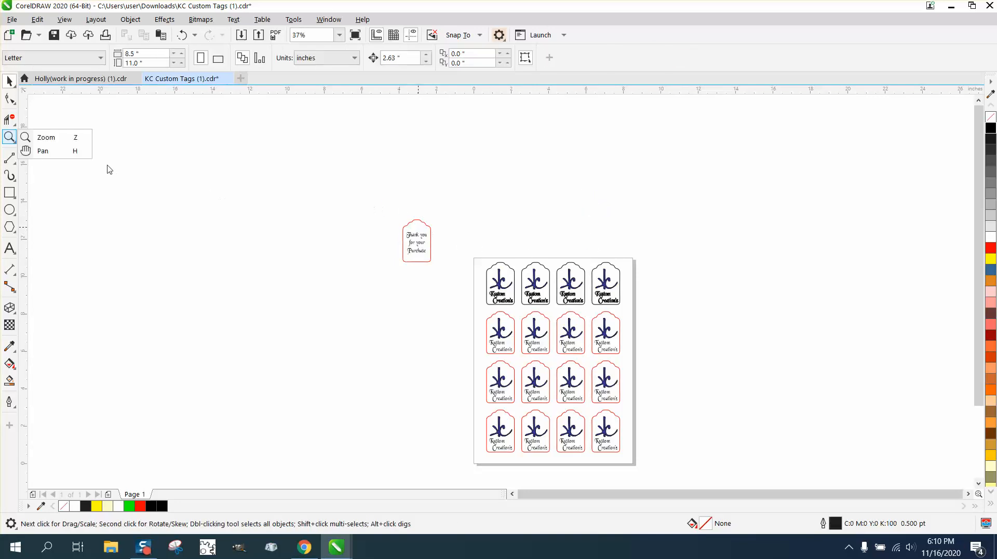
pyautogui.click(416, 240)
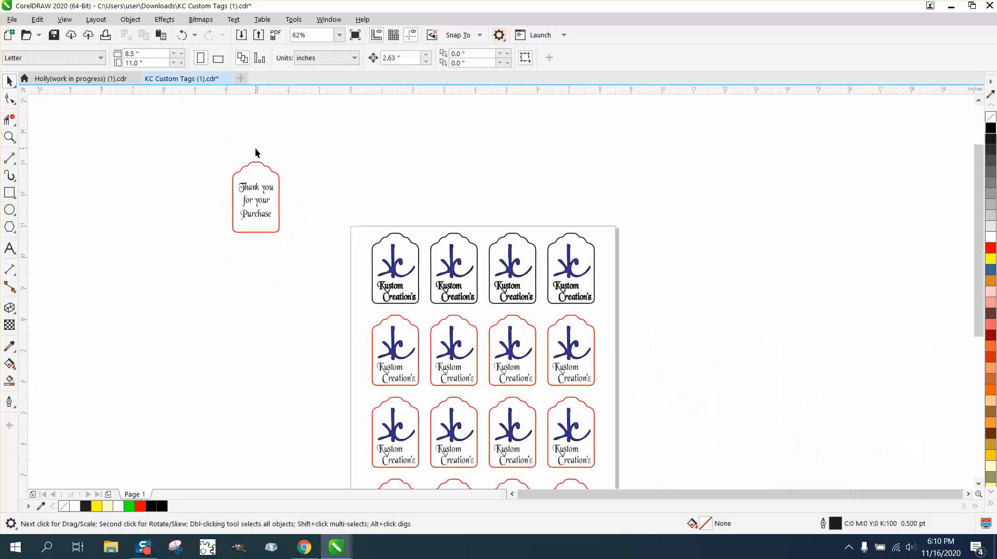
pyautogui.click(11, 99)
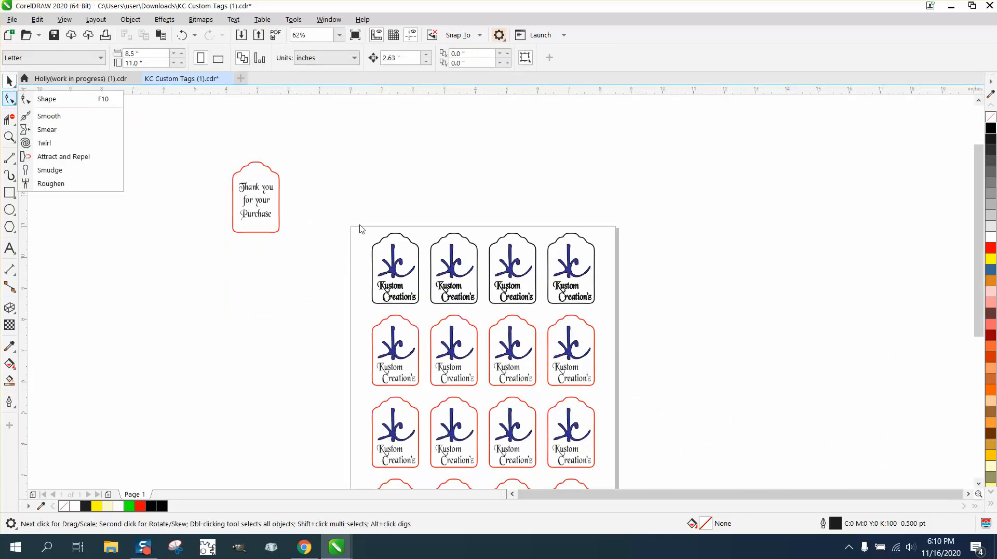
pyautogui.moveTo(69, 157)
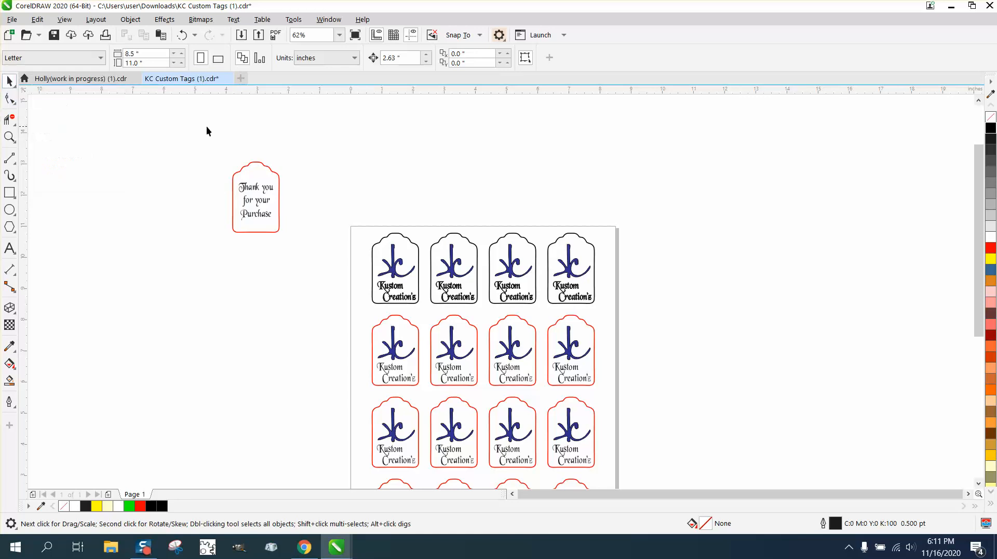
pyautogui.click(256, 197)
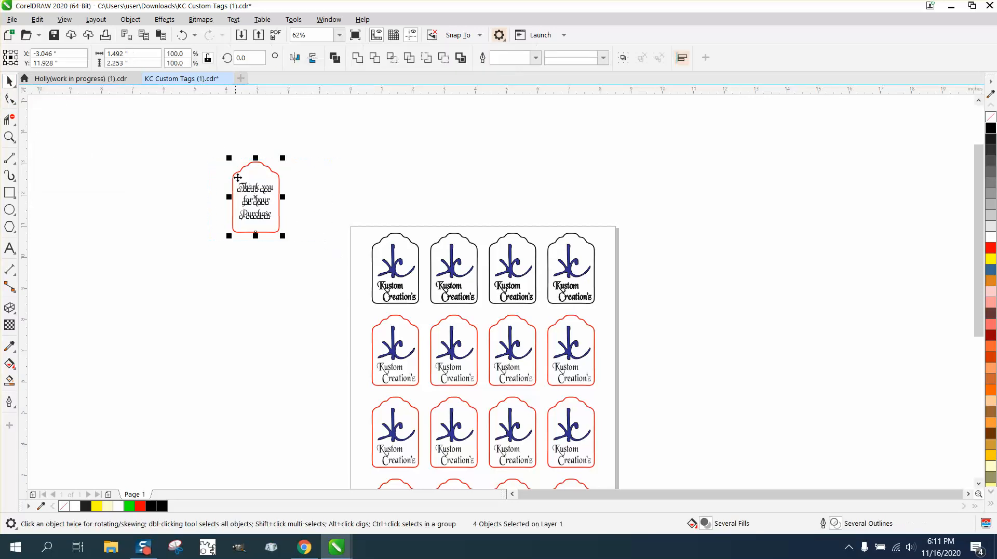
pyautogui.moveTo(254, 196); pyautogui.dragTo(397, 267)
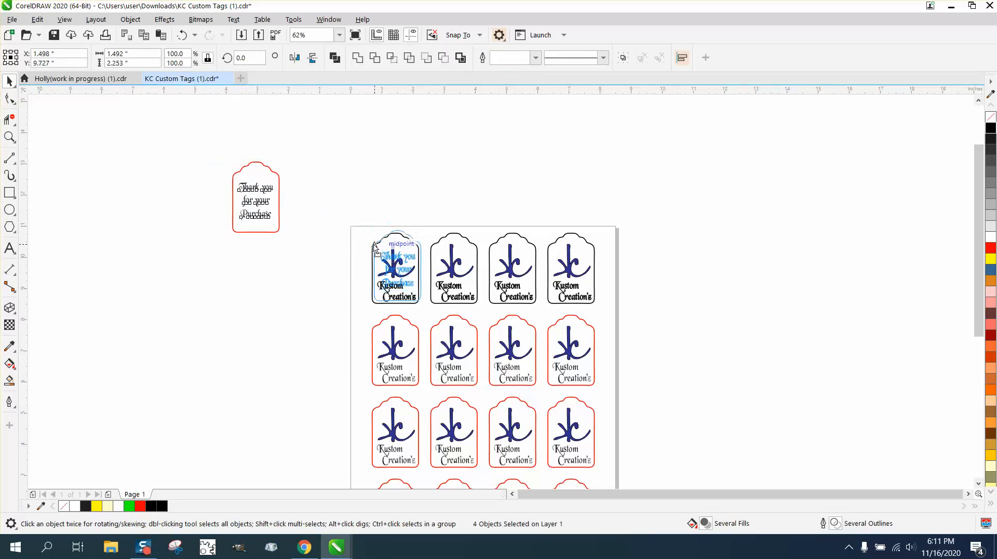
pyautogui.moveTo(254, 197); pyautogui.dragTo(395, 266)
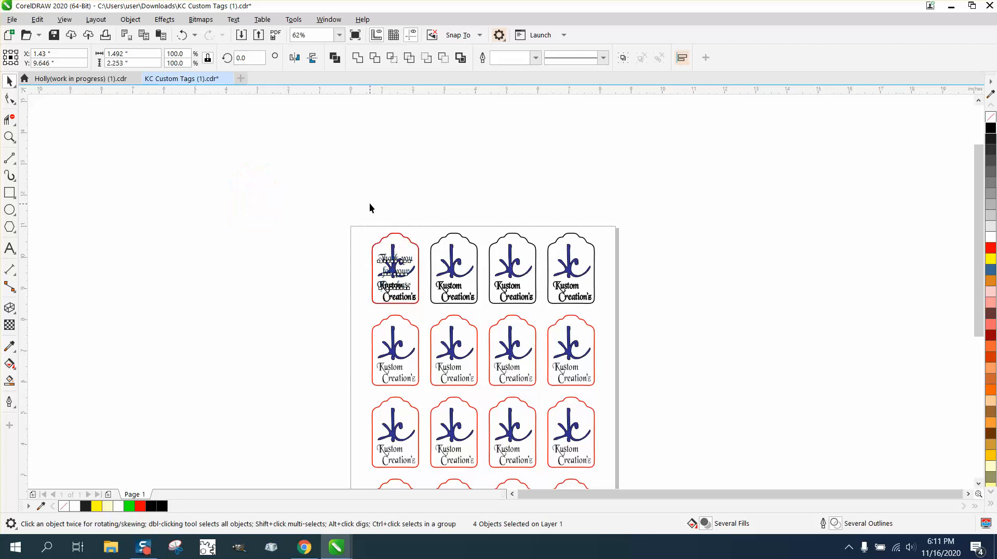
pyautogui.click(458, 36)
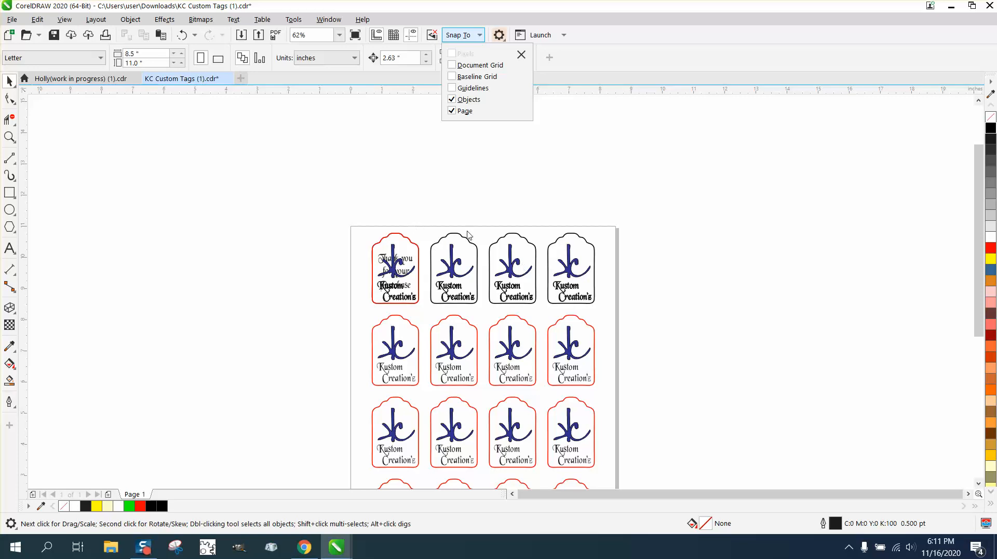
pyautogui.moveTo(708, 246)
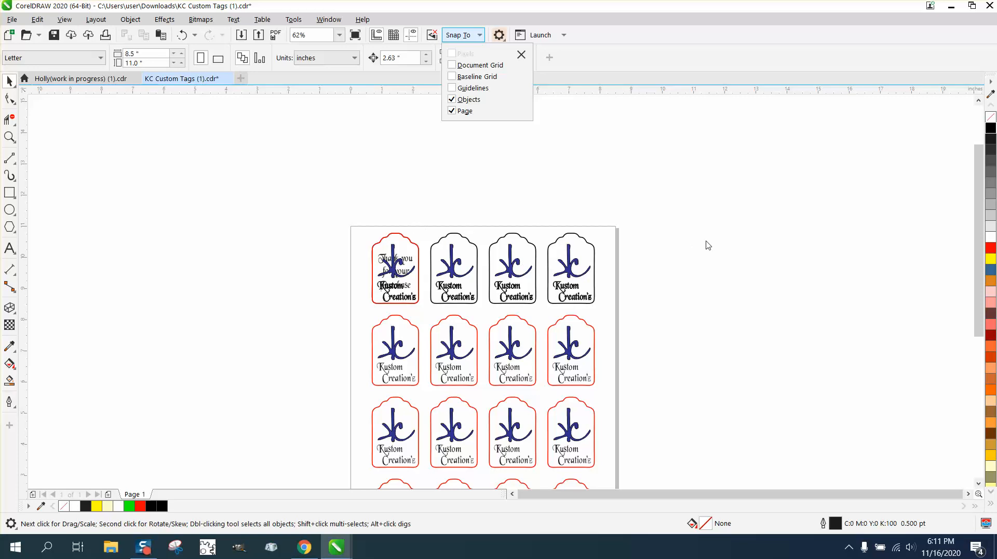
pyautogui.moveTo(420, 220)
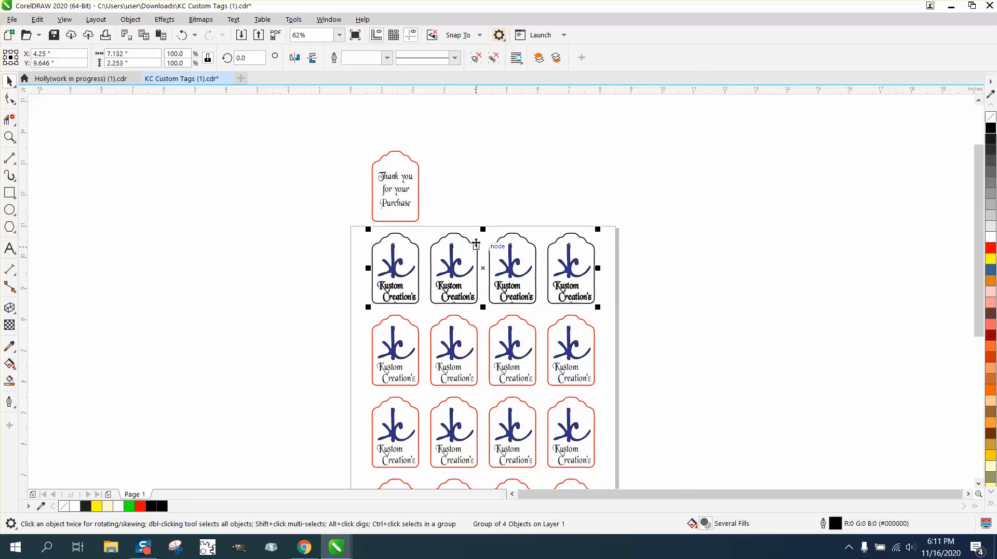
pyautogui.moveTo(480, 210)
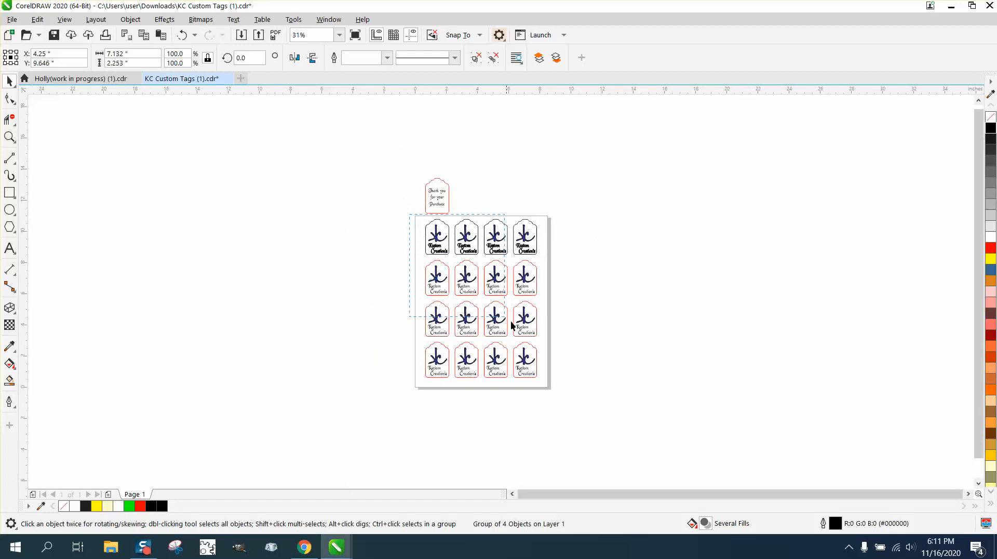
# Drop a spare copy of the tag grid beside the page and ungroup the page's tags.
pyautogui.click(494, 320)
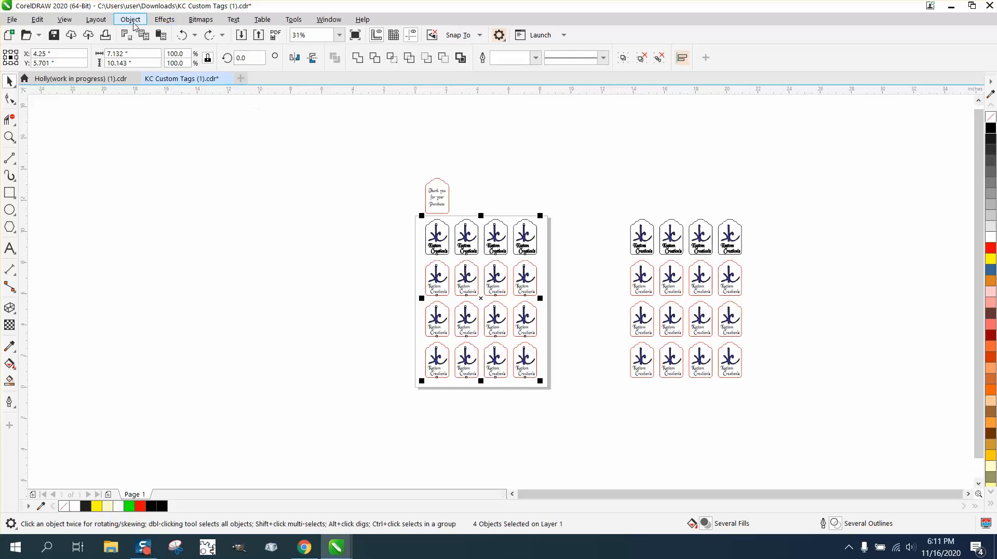
pyautogui.click(130, 19)
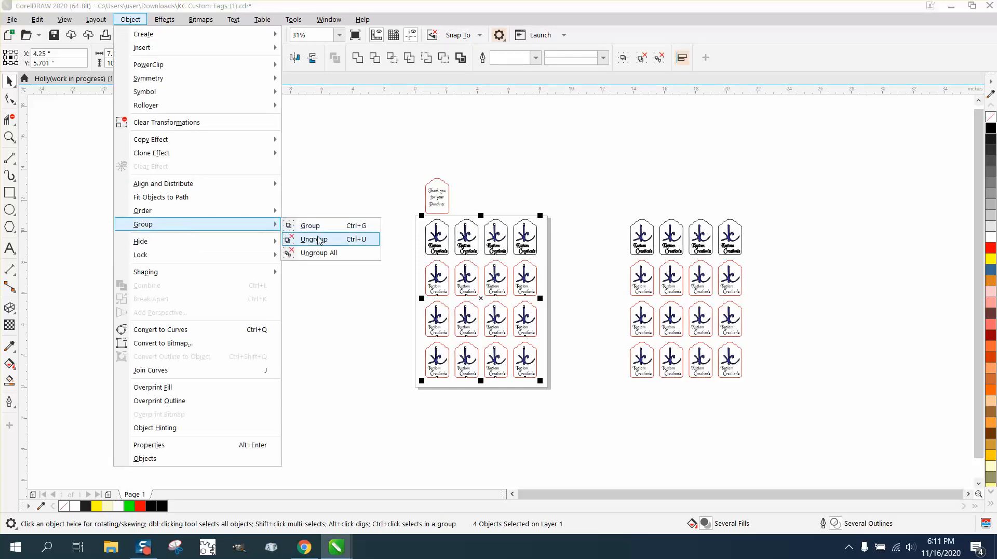
pyautogui.click(314, 239)
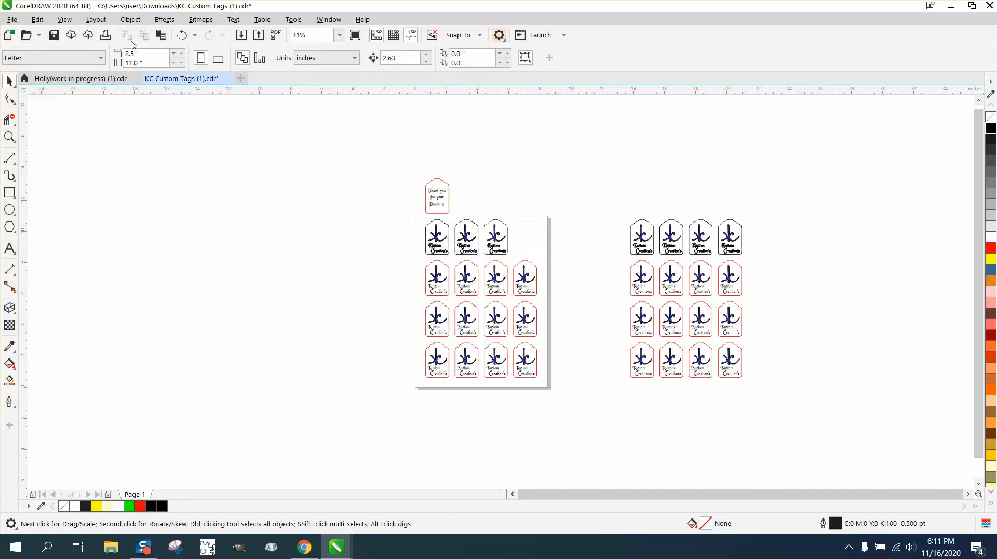
# Remove the top-right logo tag and bring the Thank you tag into its place.
pyautogui.click(130, 19)
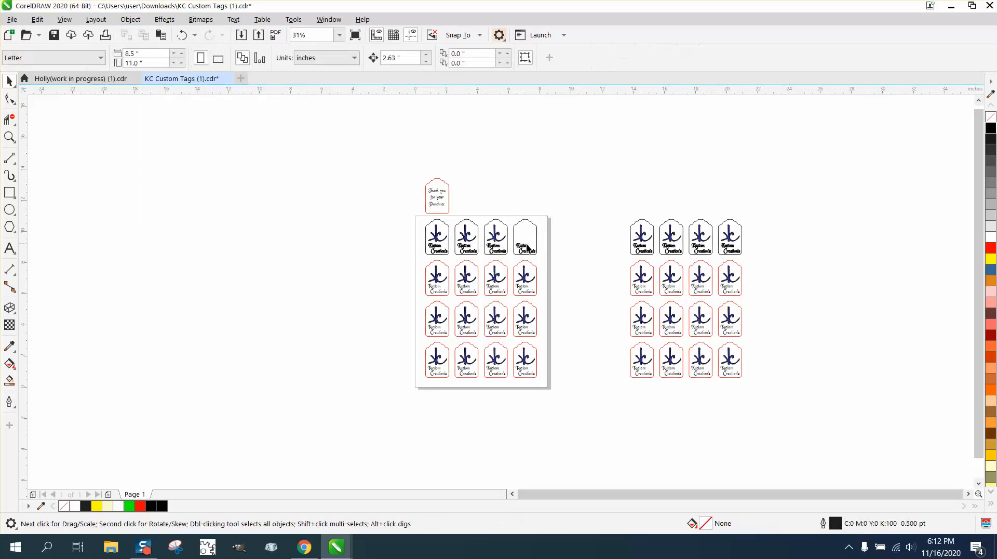
pyautogui.click(525, 243)
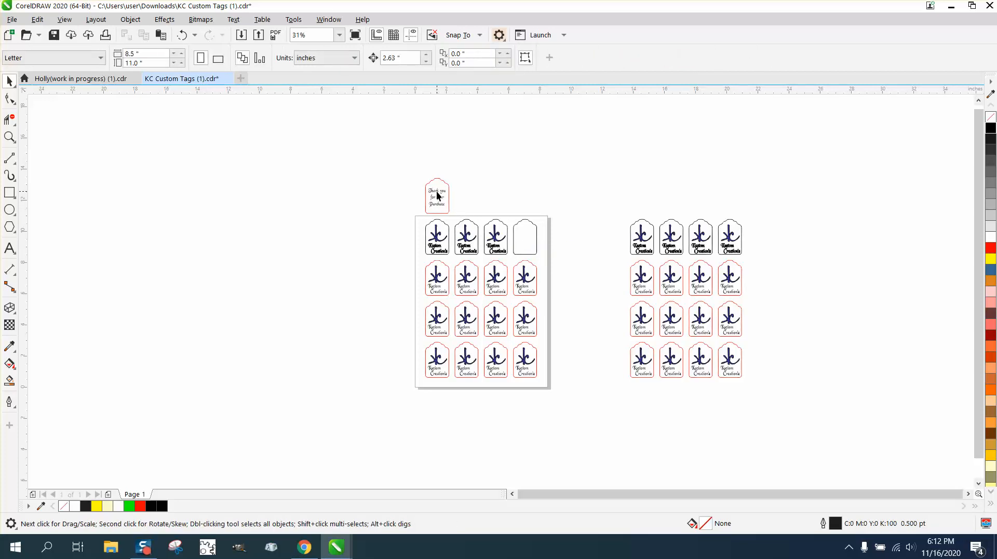
pyautogui.click(436, 196)
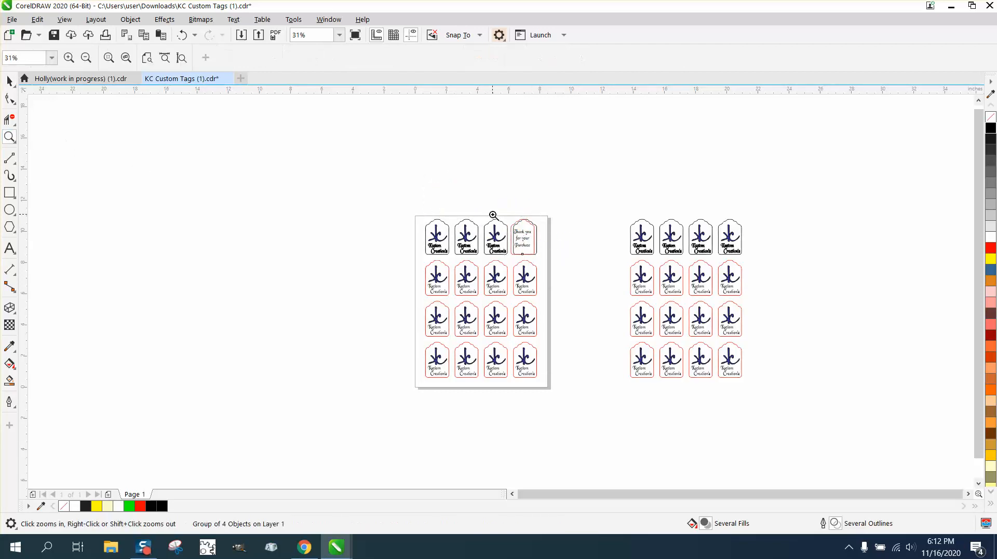
# Align the Thank you tag, repeat it down the right column and clear the logo tags.
pyautogui.click(493, 215)
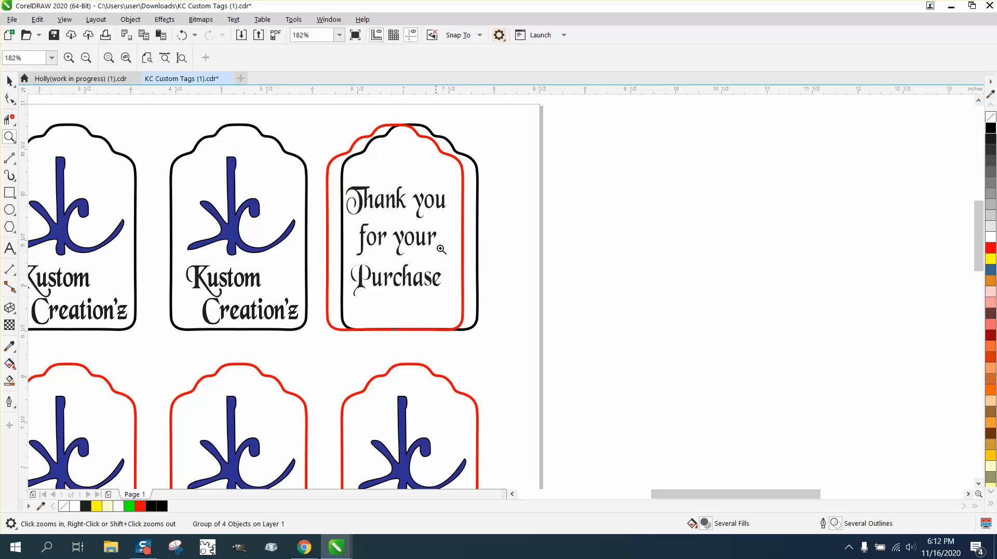
pyautogui.click(394, 226)
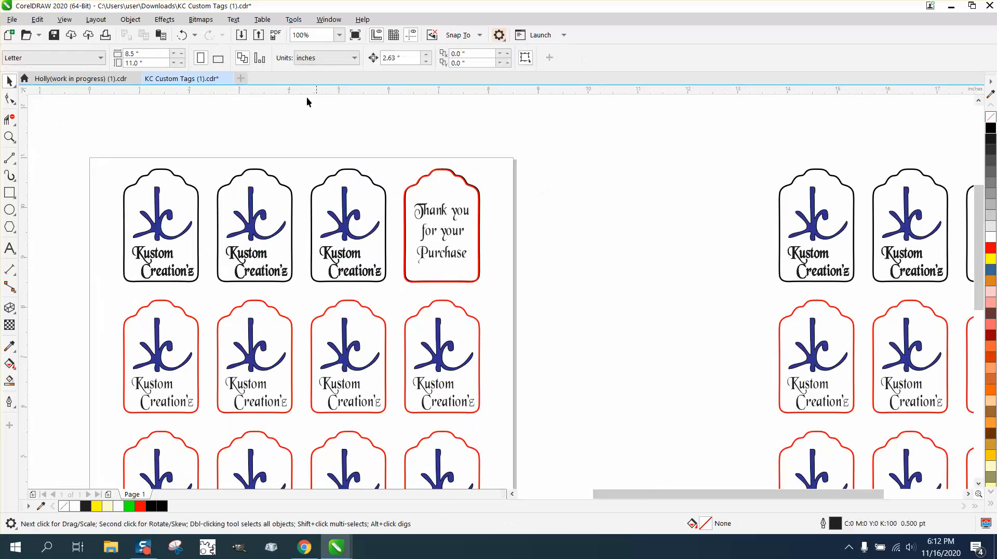
pyautogui.moveTo(353, 118)
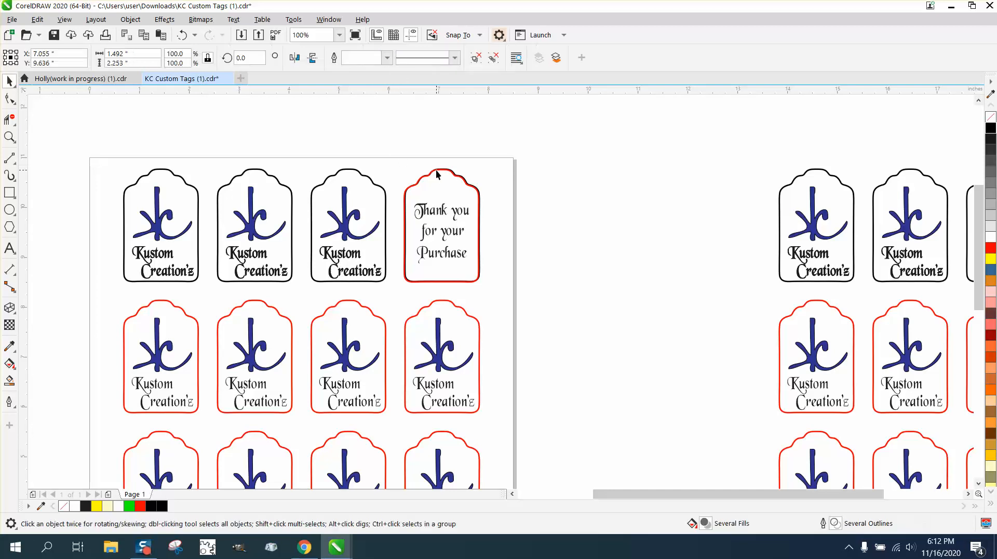
pyautogui.click(441, 225)
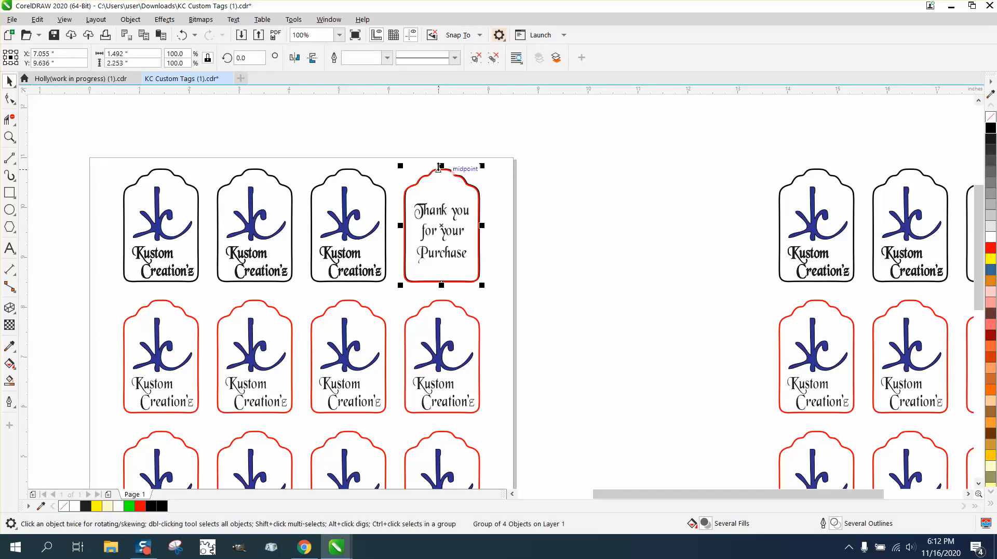
pyautogui.moveTo(476, 334)
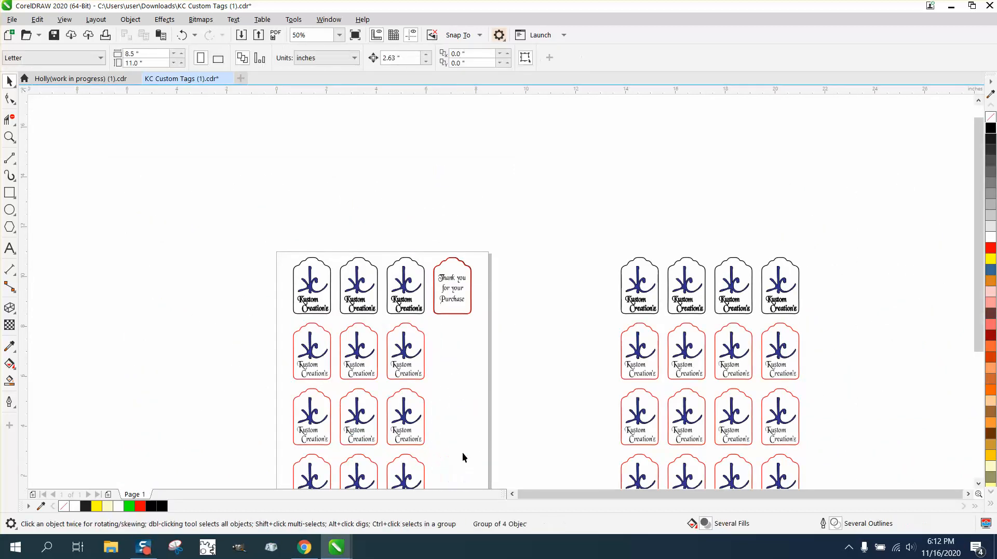
pyautogui.click(452, 286)
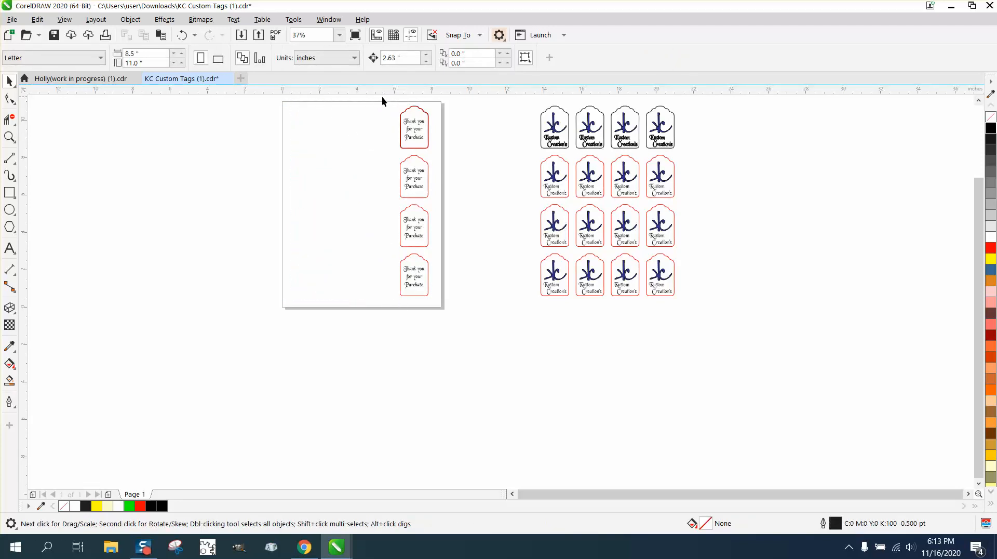
pyautogui.moveTo(467, 116)
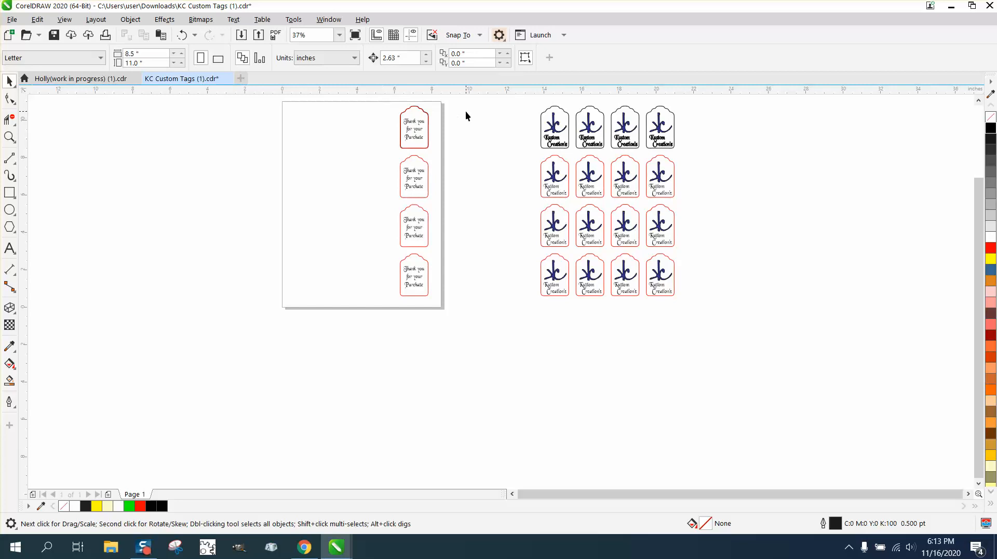
pyautogui.moveTo(532, 128)
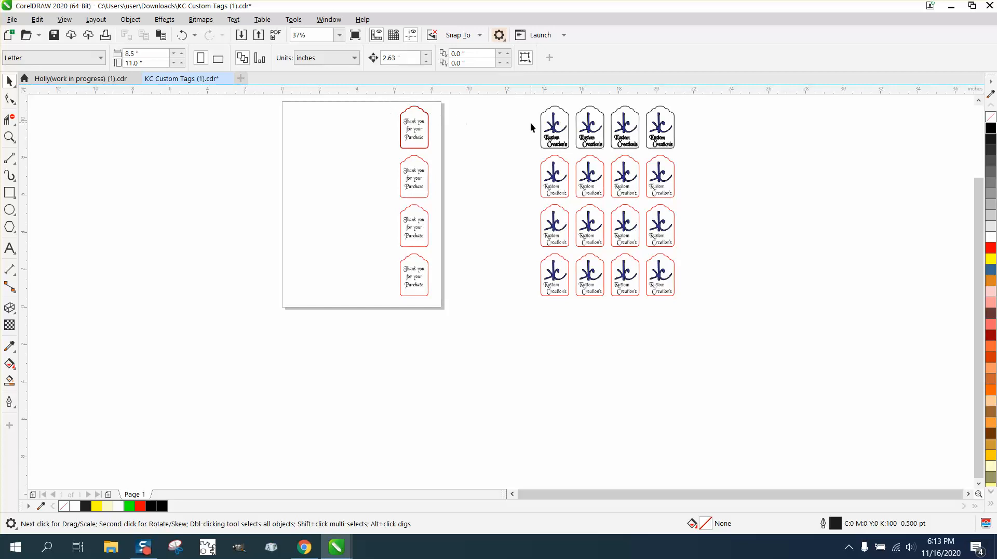
pyautogui.moveTo(642, 104)
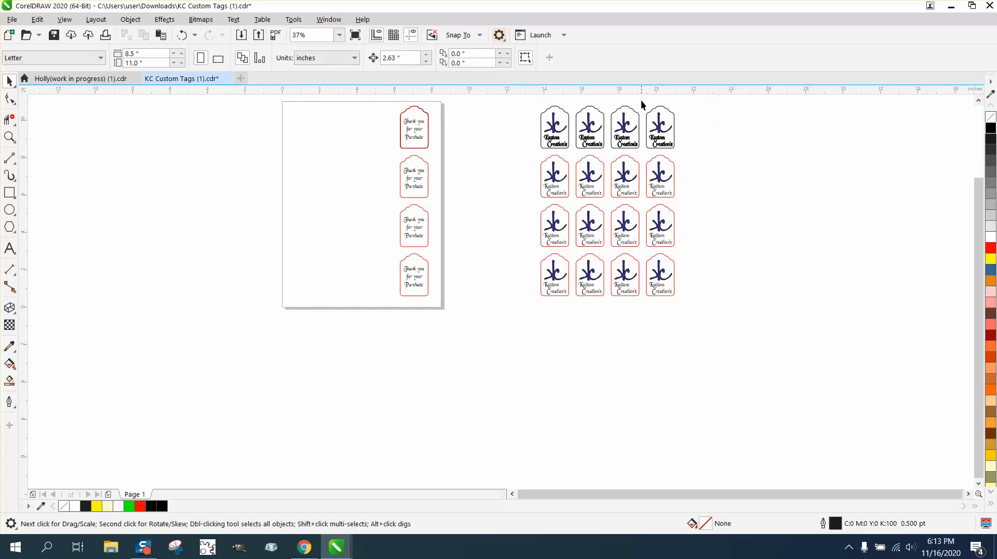
pyautogui.moveTo(704, 301)
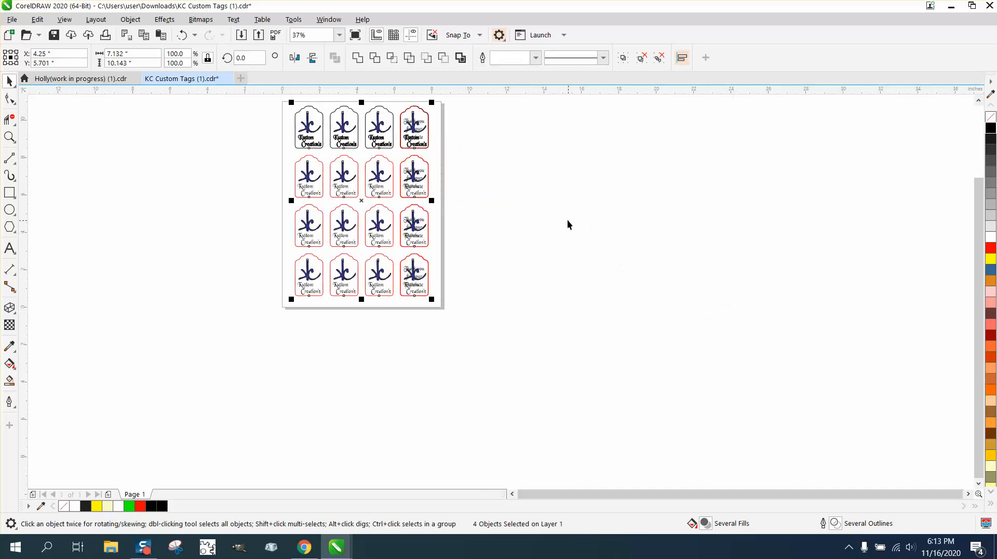
pyautogui.moveTo(496, 210)
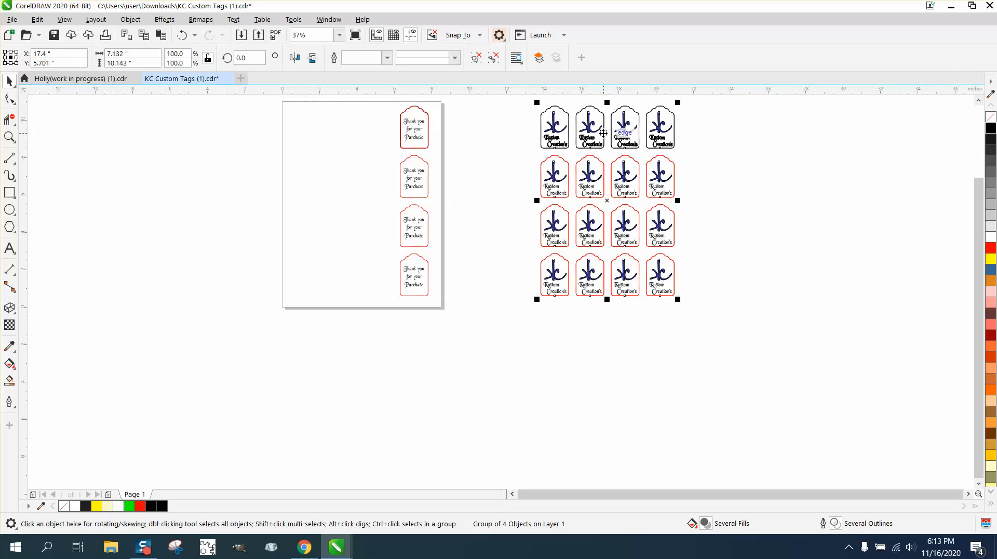
# Park the logo grid left of the page and group the four Thank you tags as one column.
pyautogui.moveTo(605, 199); pyautogui.dragTo(360, 201)
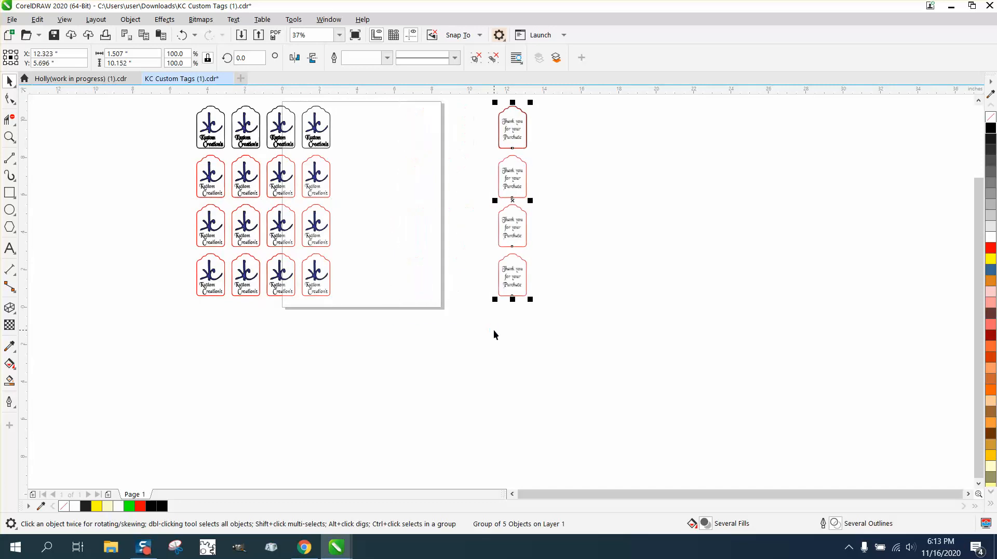
pyautogui.click(417, 320)
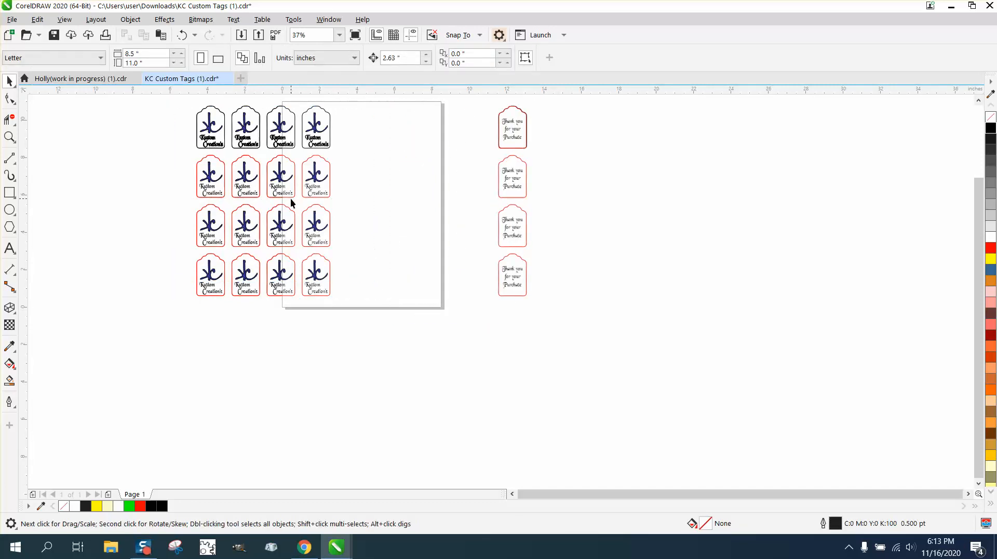
pyautogui.click(281, 178)
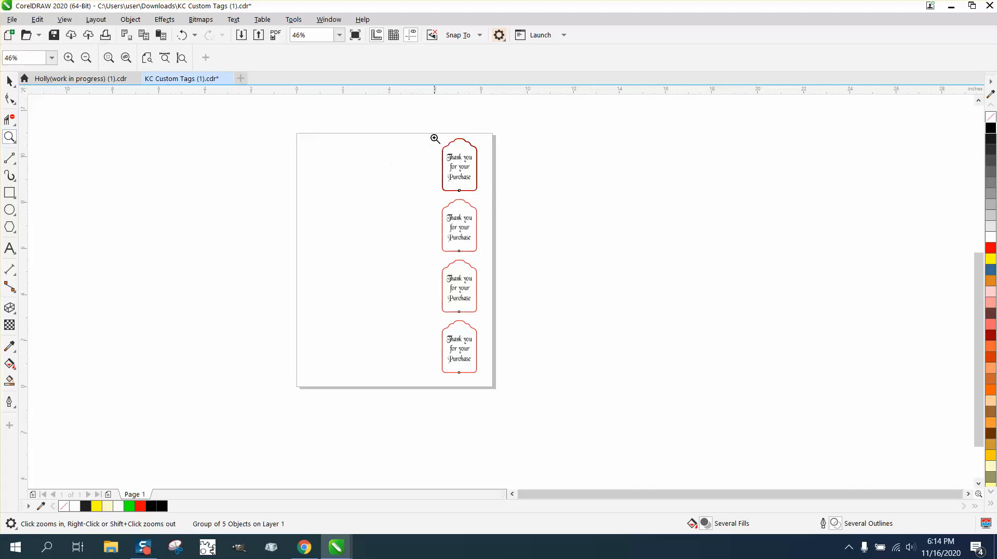
pyautogui.click(435, 138)
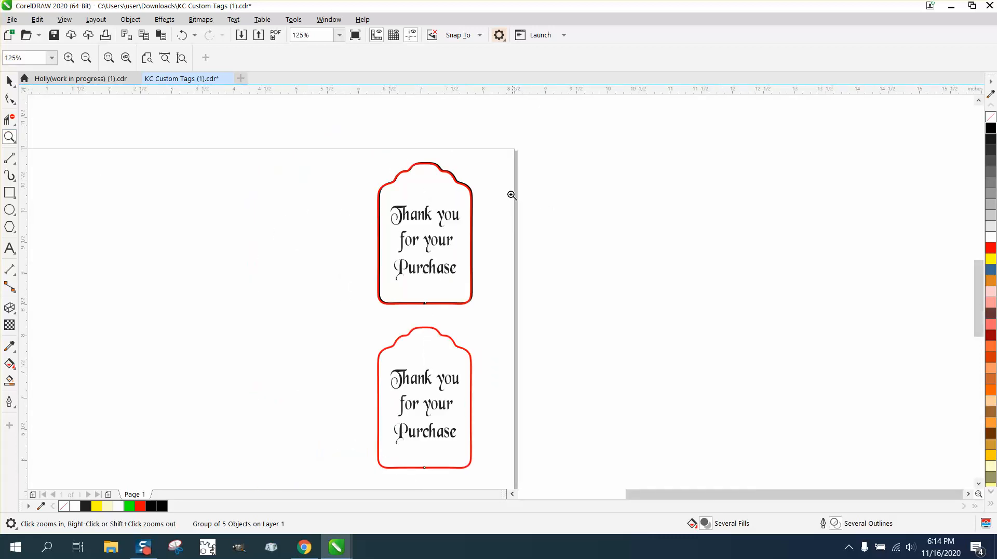
pyautogui.click(425, 236)
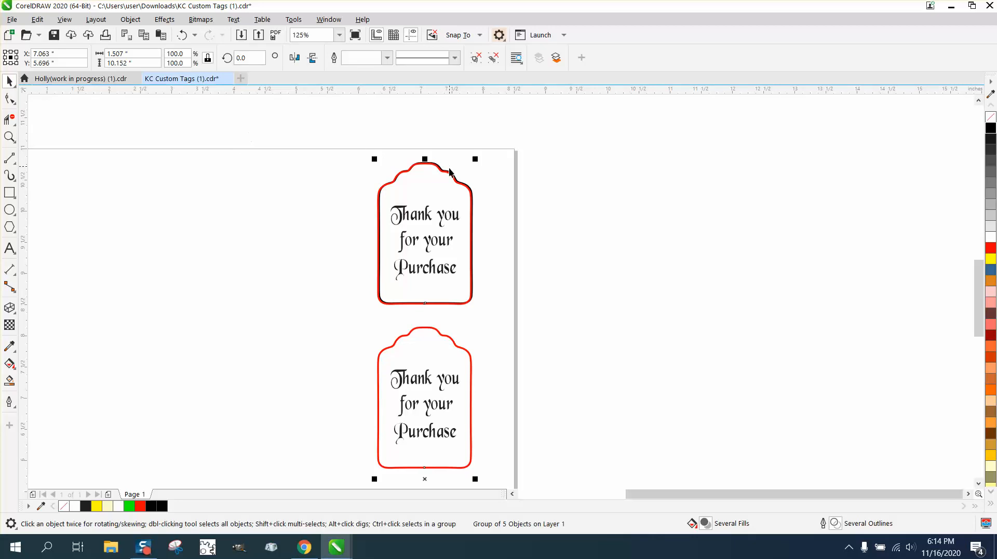
pyautogui.moveTo(458, 182)
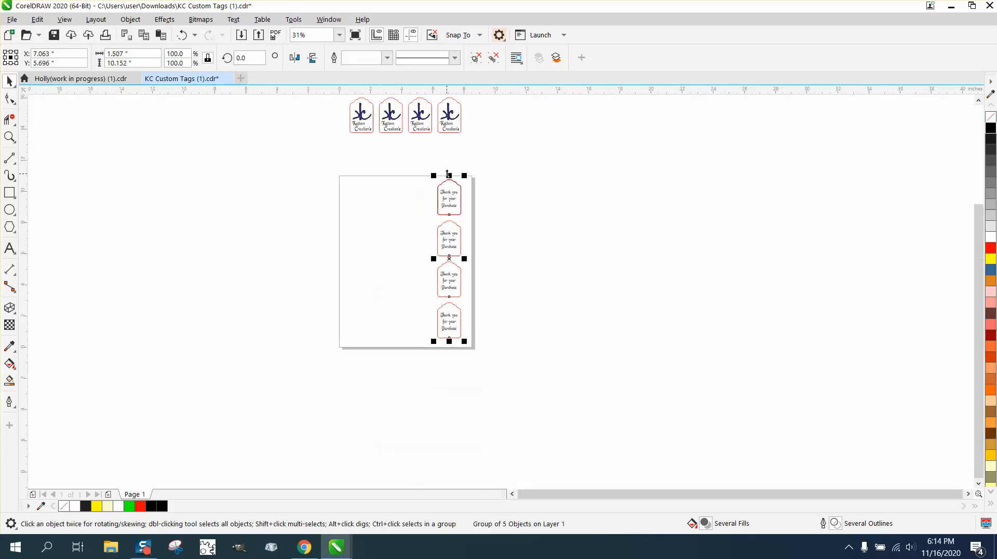
pyautogui.moveTo(98, 144)
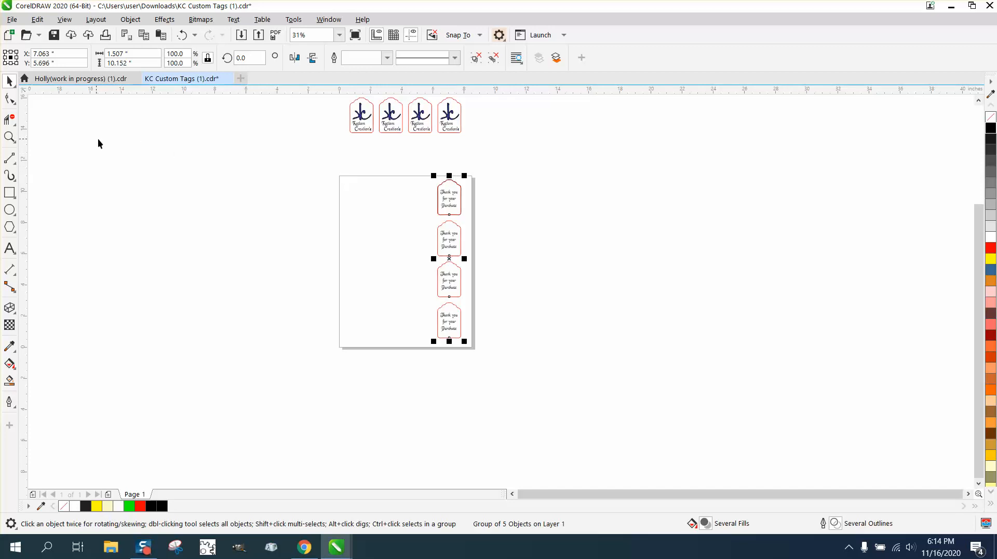
pyautogui.moveTo(353, 169)
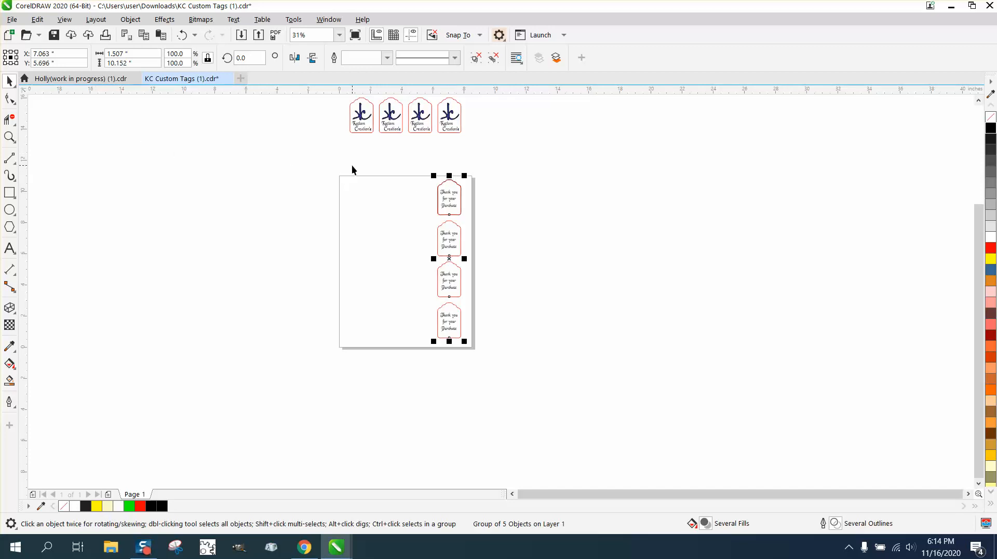